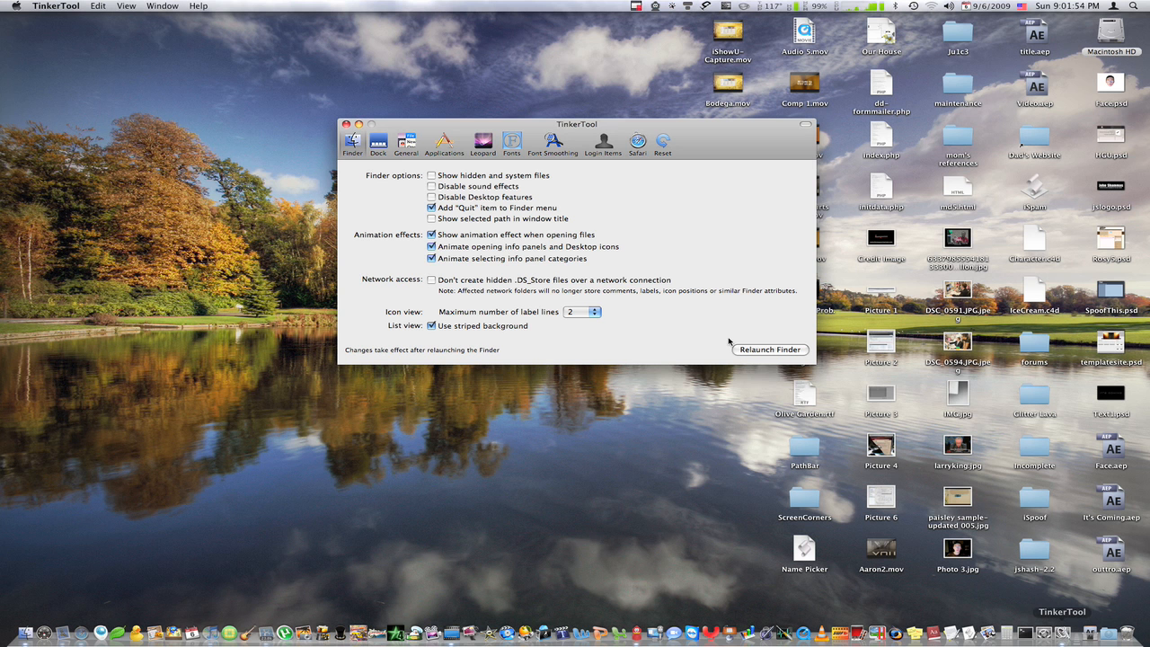
mouse_move(620, 205)
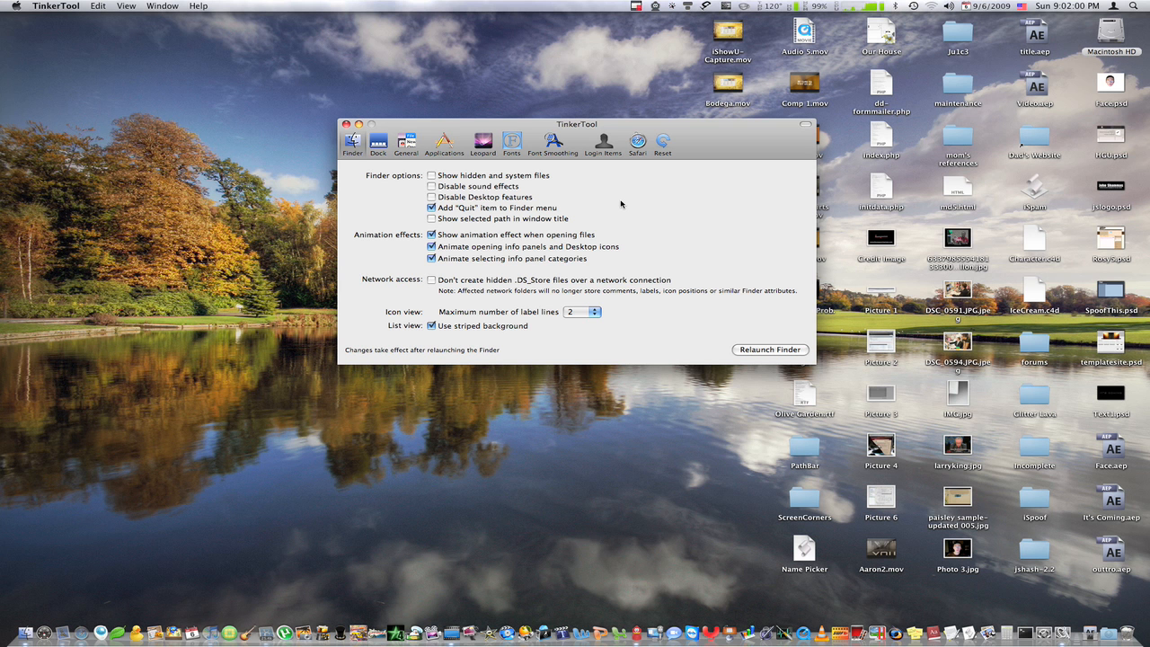
mouse_move(615, 192)
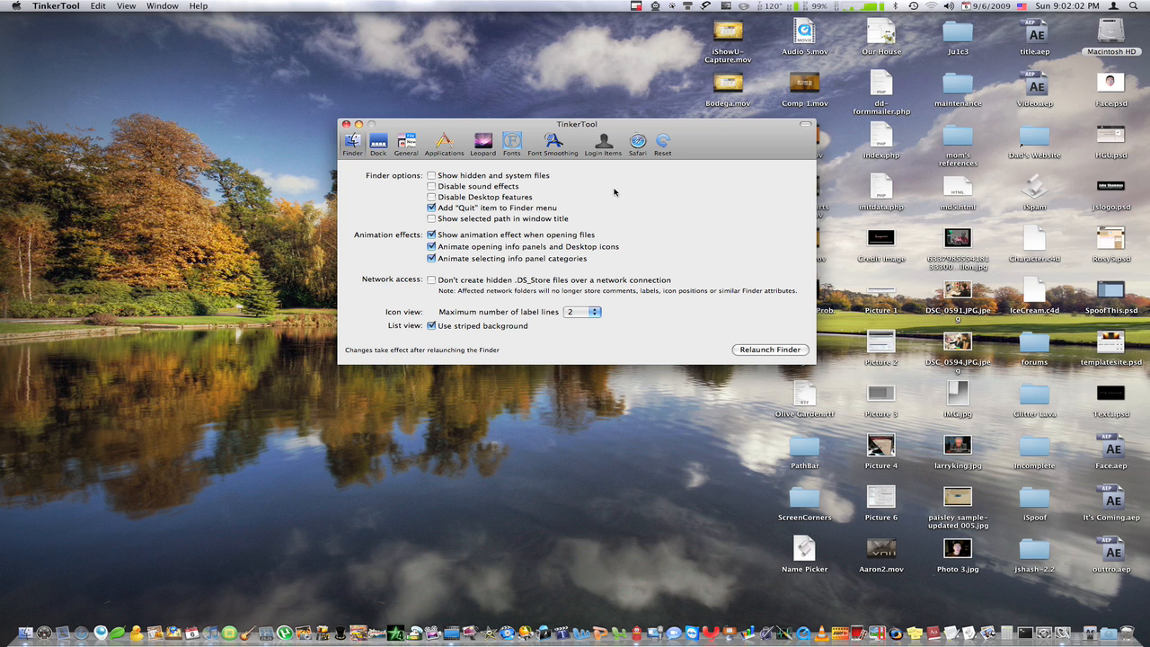
mouse_move(681, 201)
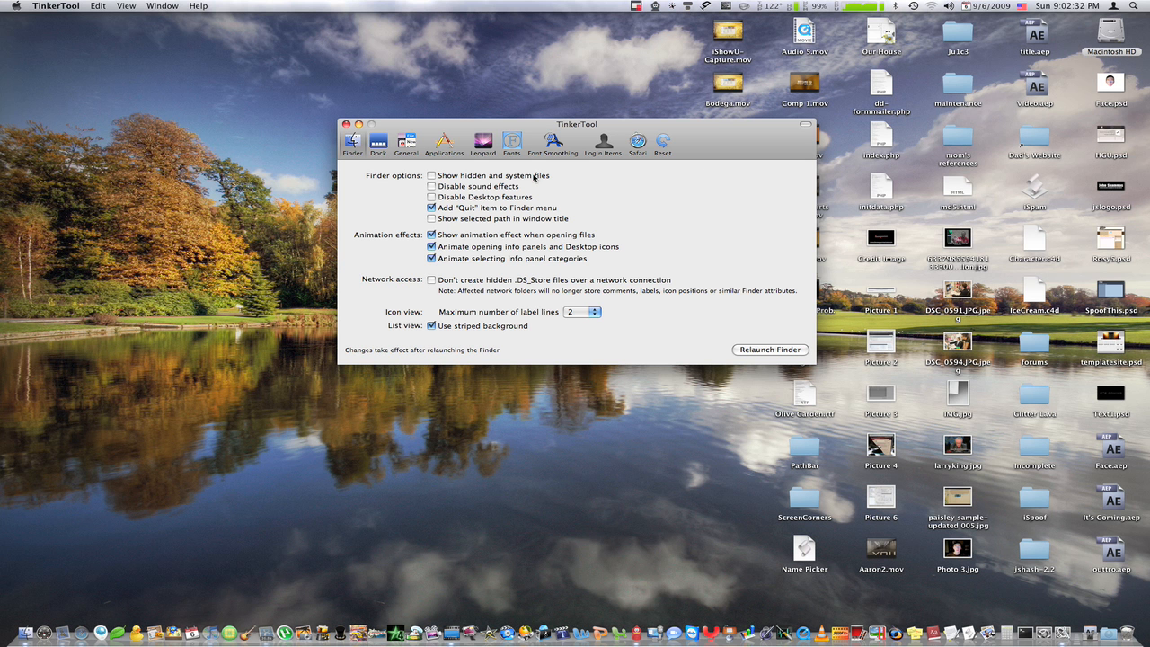
mouse_move(575, 159)
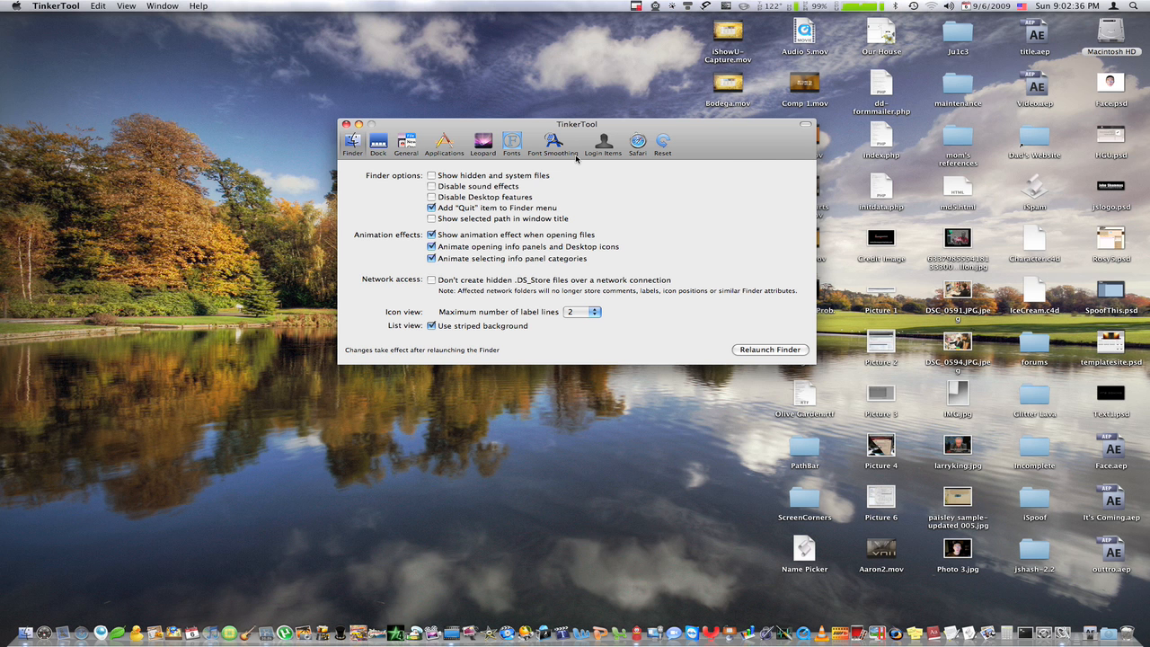
mouse_move(649, 151)
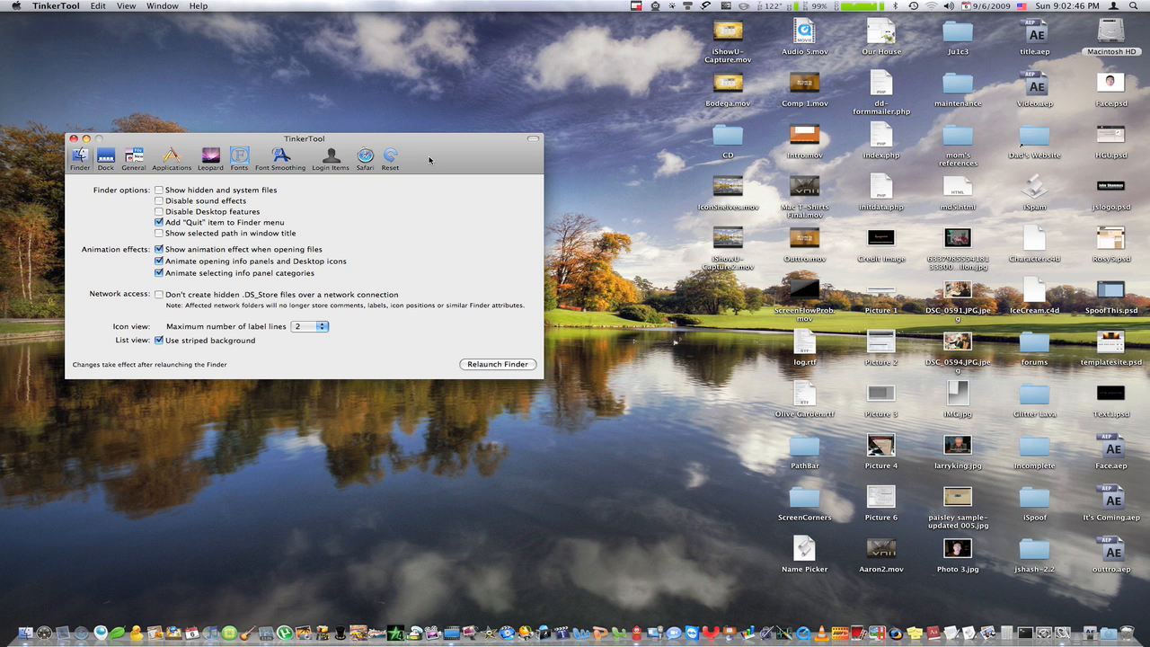
mouse_move(288, 200)
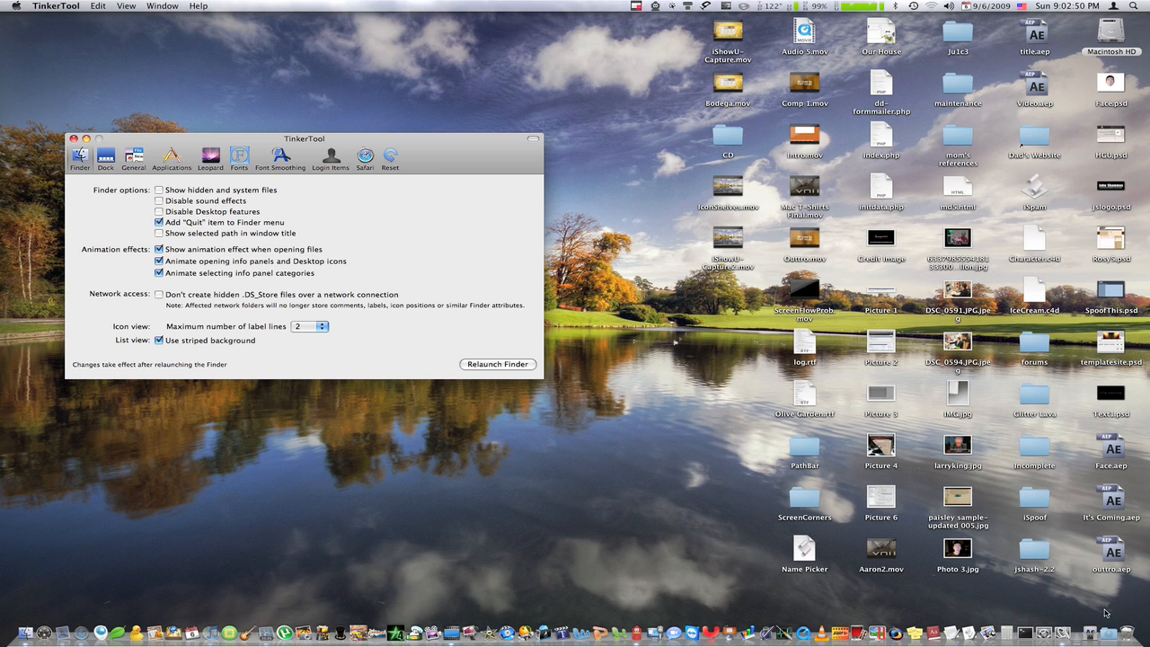
mouse_move(291, 201)
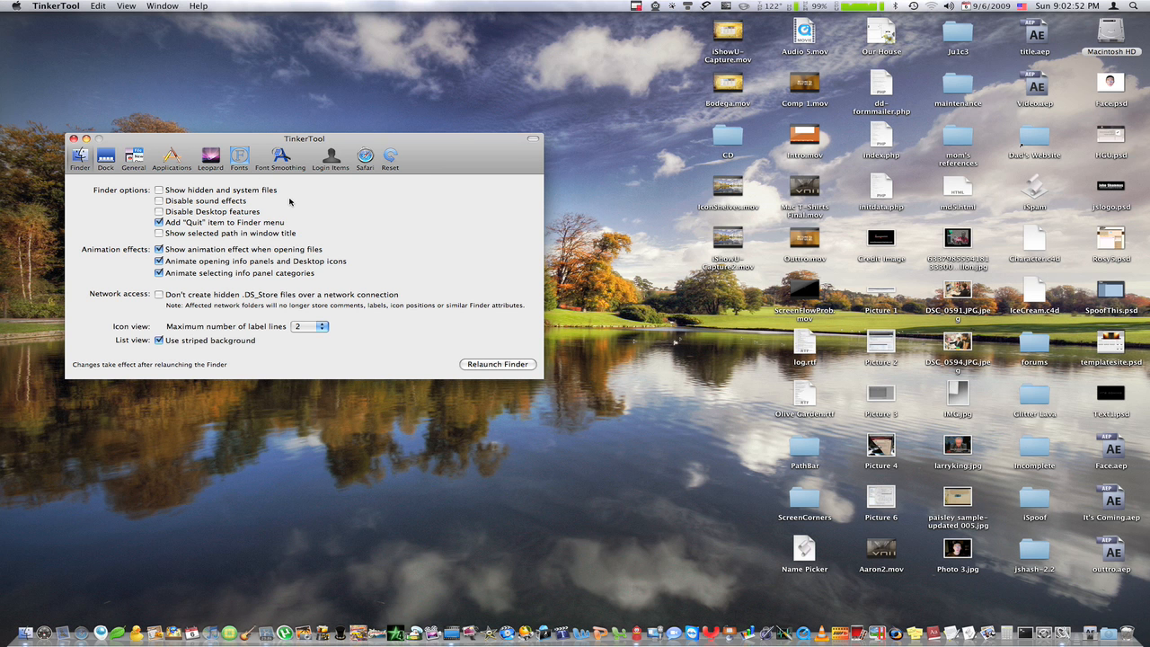
Step: Tick 'Disable Desktop features' in the Finder pane and acknowledge the Desktop switch-off warning
left_click(158, 212)
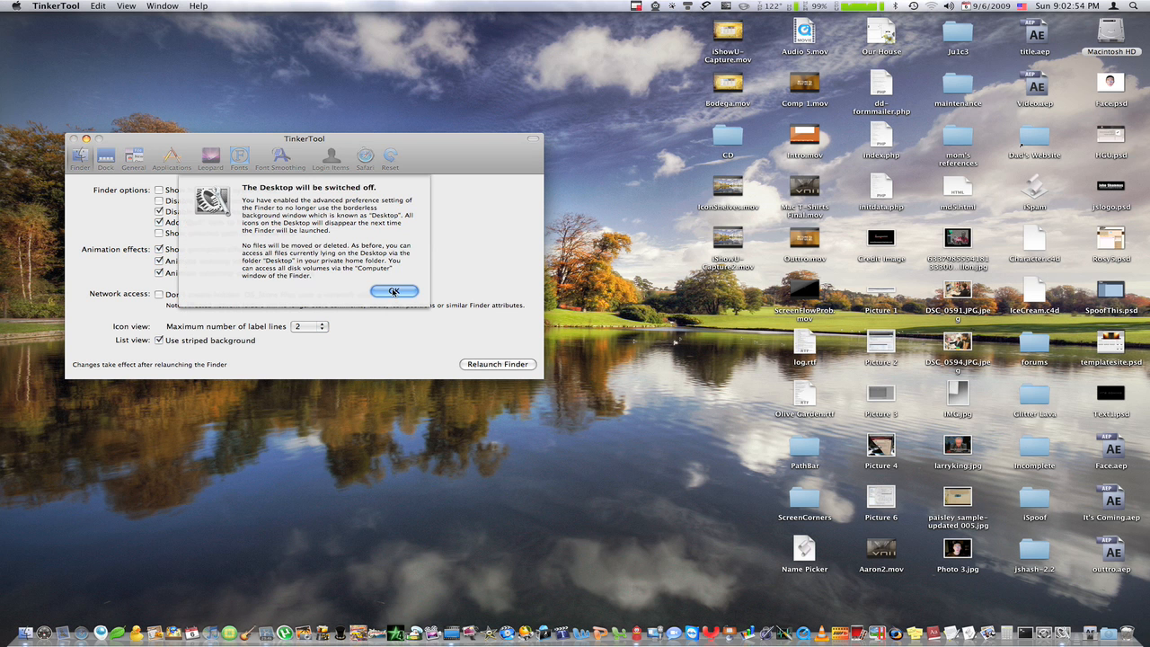
left_click(393, 291)
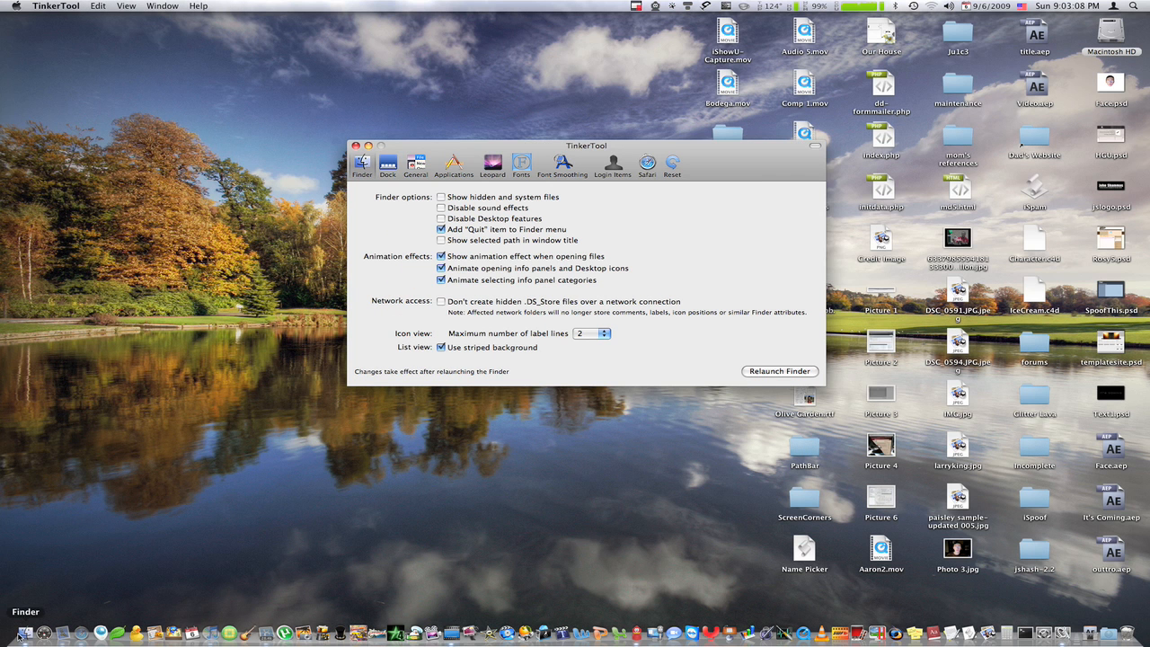
left_click(45, 5)
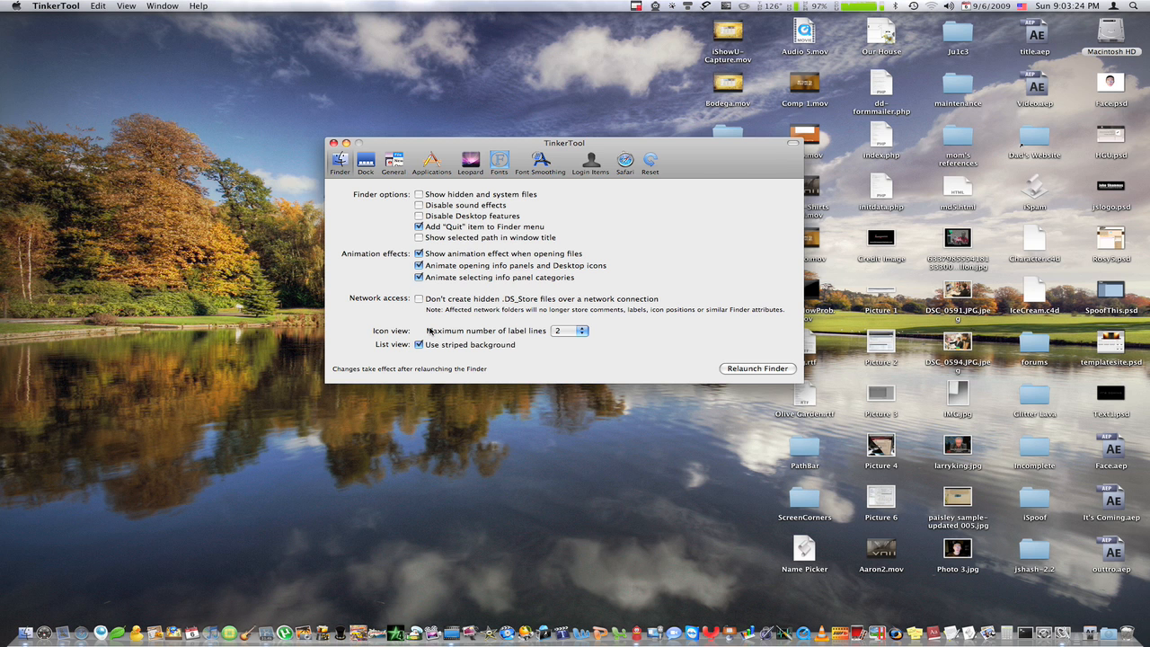
left_click_drag(564, 142, 294, 158)
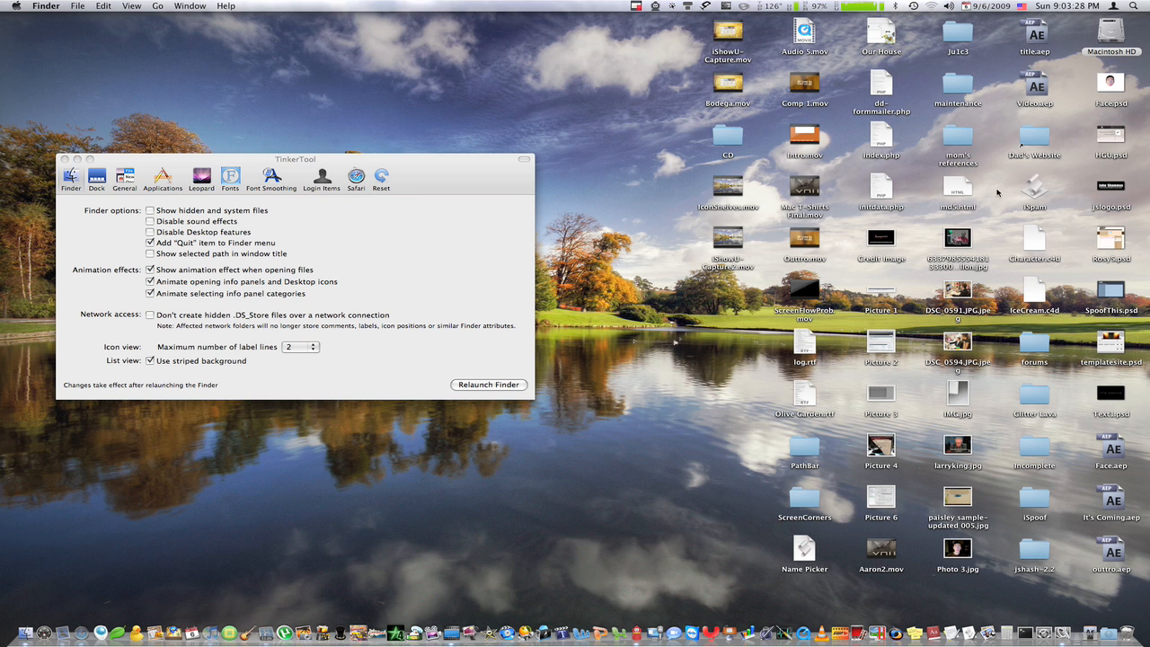
mouse_move(812, 112)
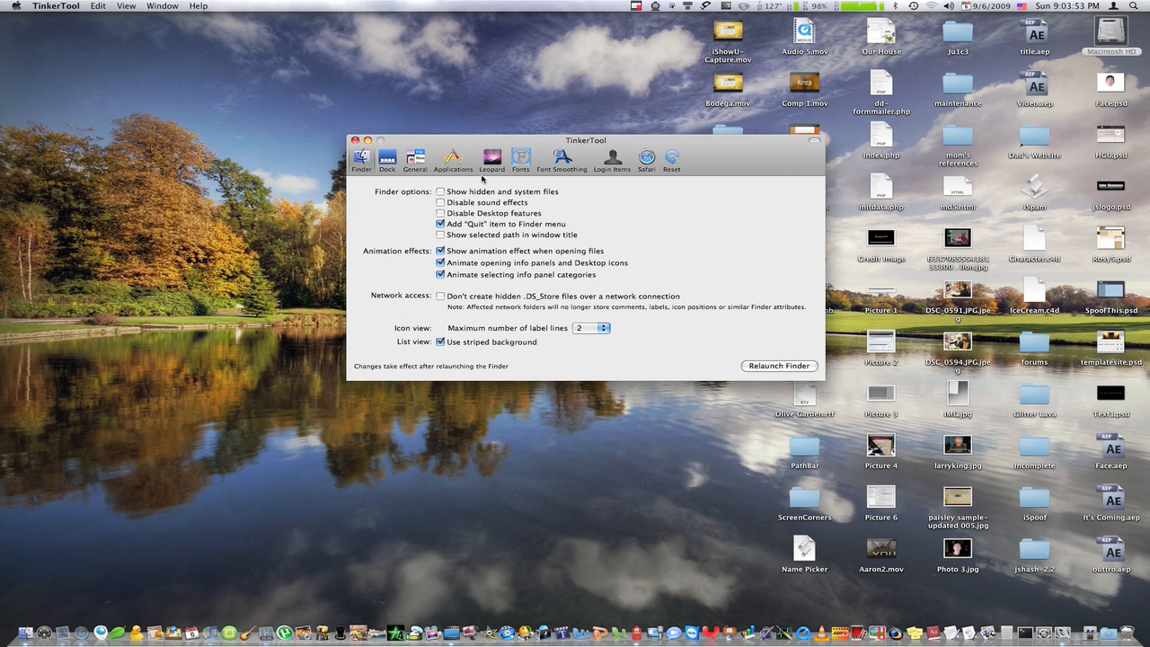
mouse_move(710, 327)
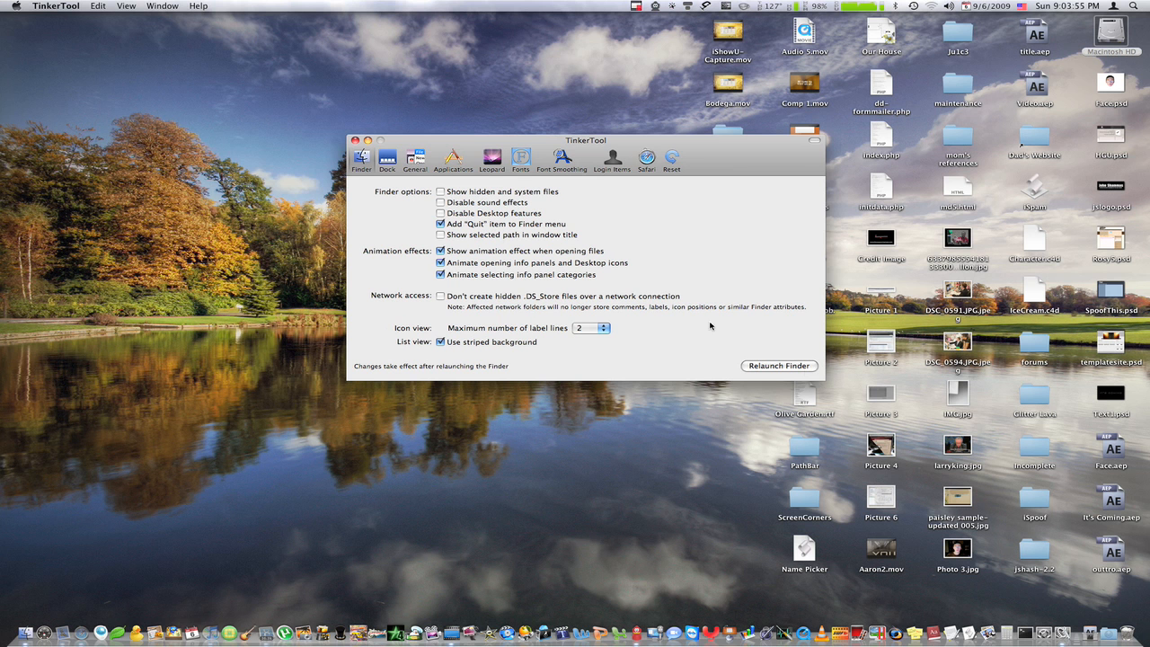
mouse_move(771, 363)
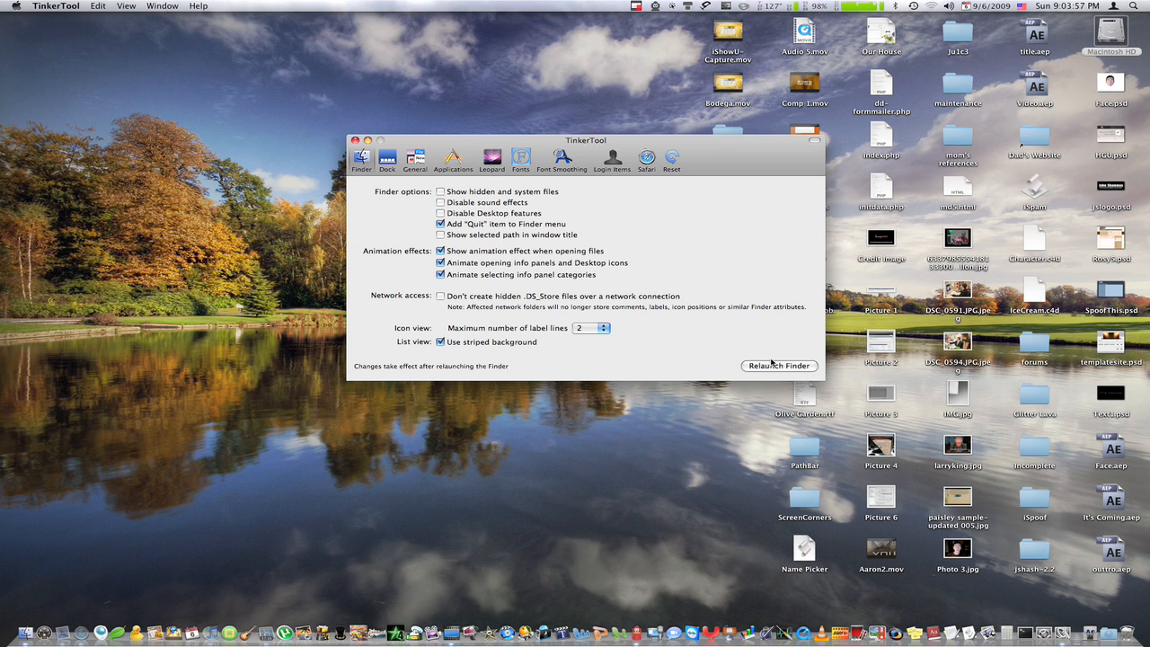
mouse_move(760, 336)
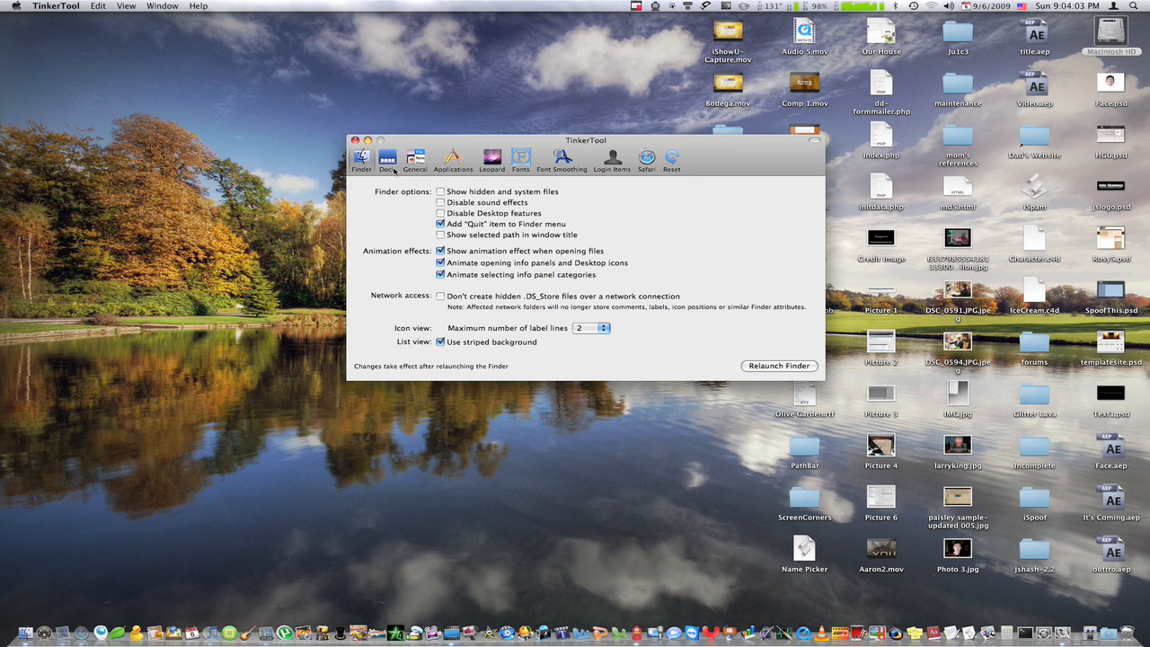
Step: Switch TinkerTool to its Dock settings pane
left_click(386, 161)
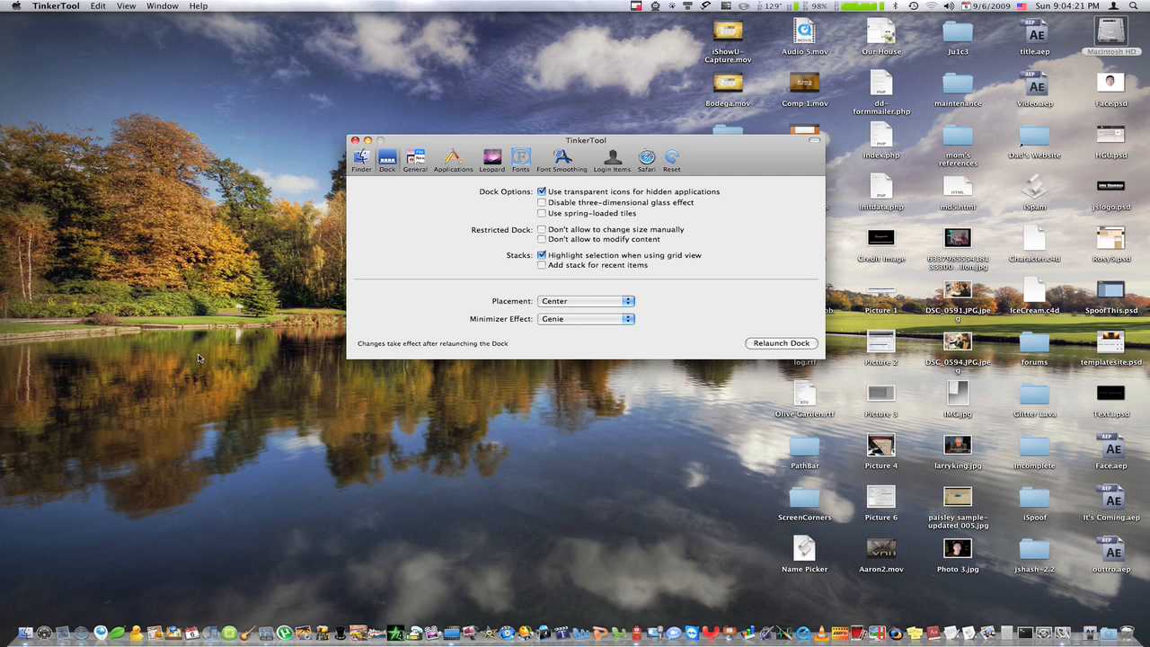
mouse_move(119, 573)
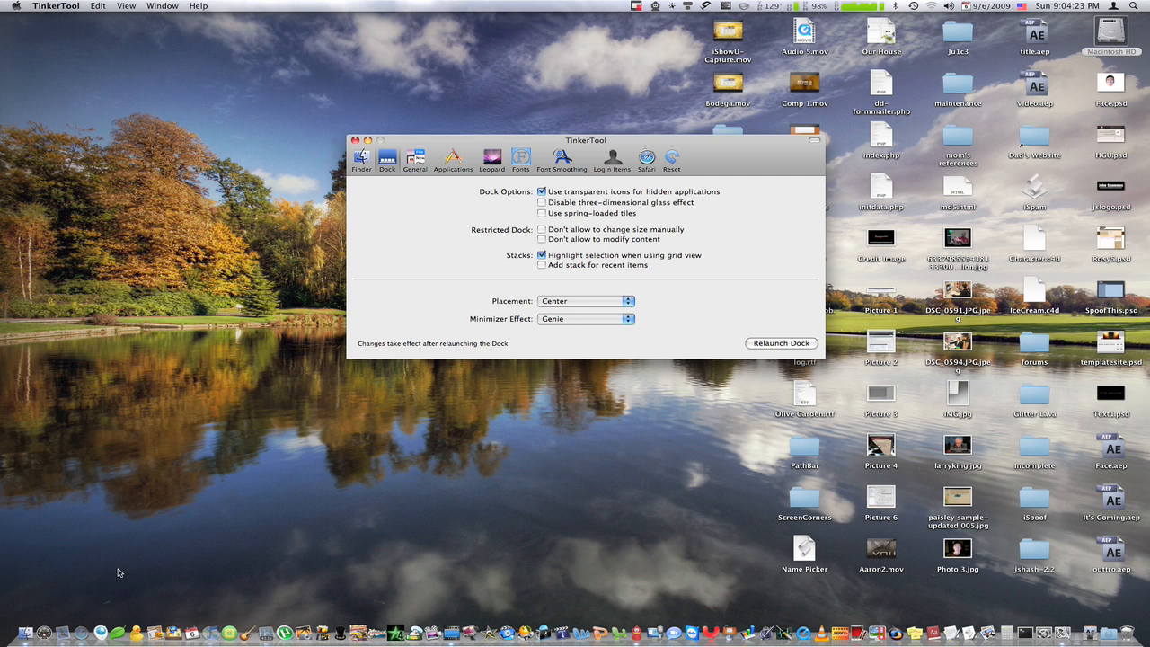
mouse_move(56, 609)
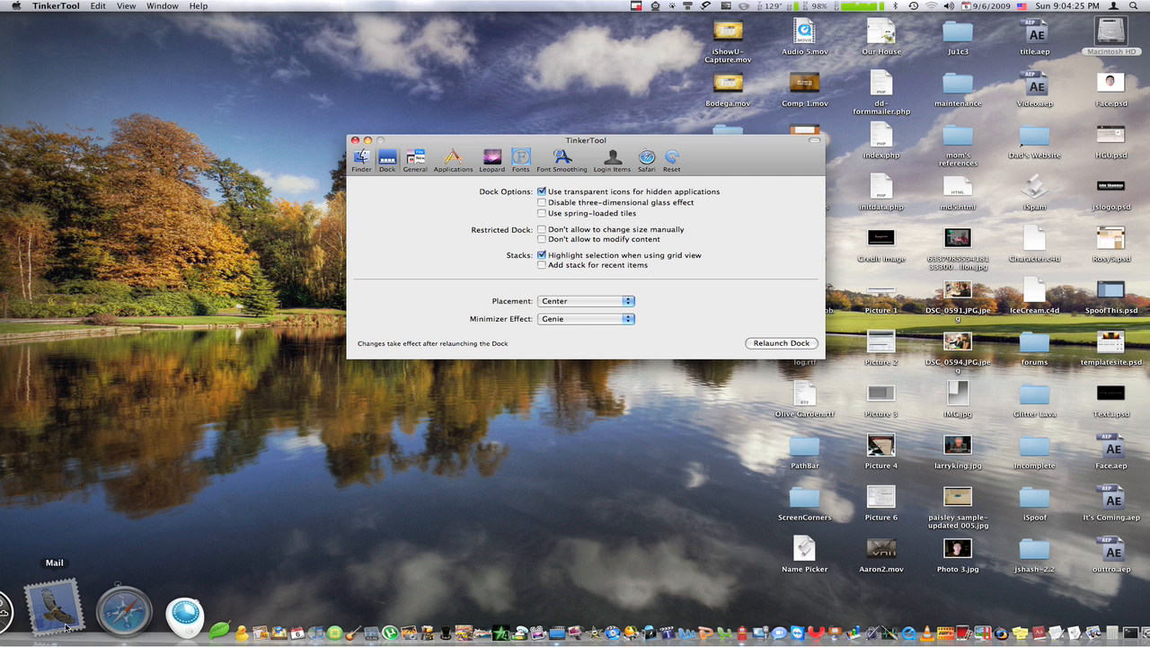
mouse_move(636, 622)
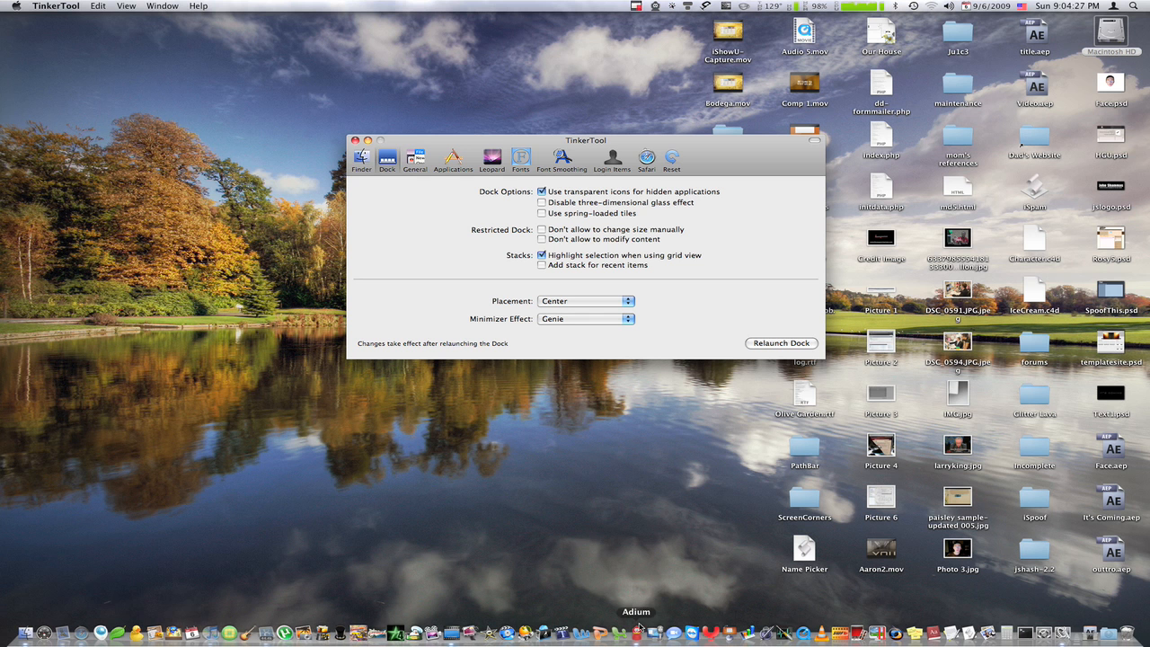
mouse_move(604, 510)
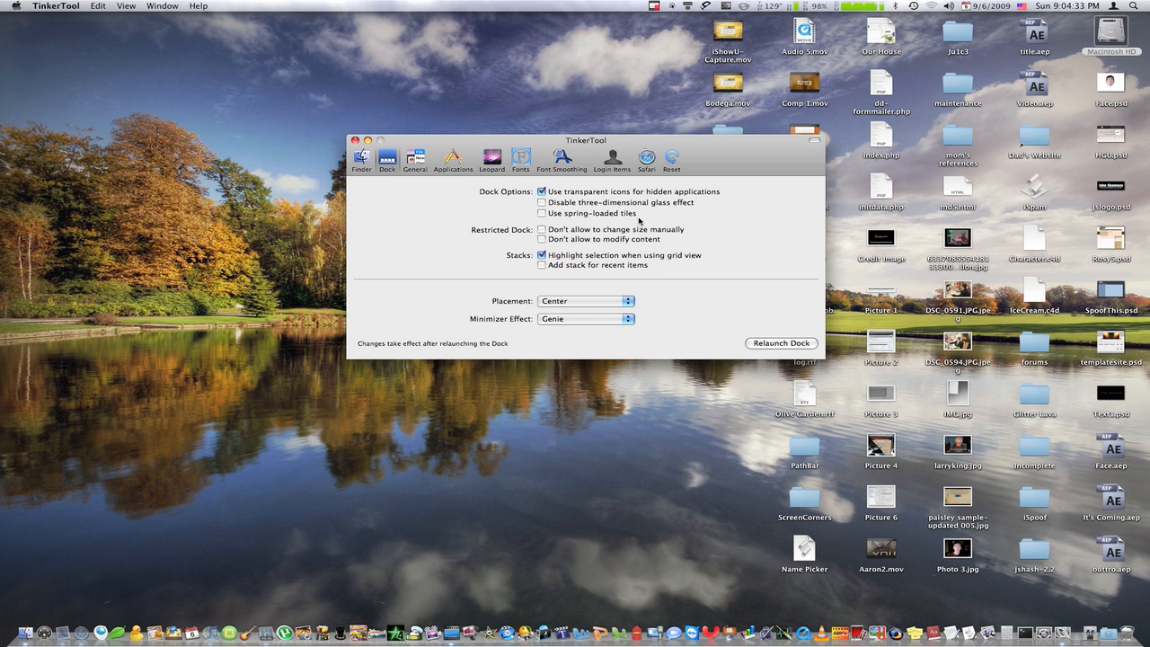
Step: Toggle spring-loaded tiles and the three-dimensional glass effect, then relaunch the Dock to apply them
left_click(541, 201)
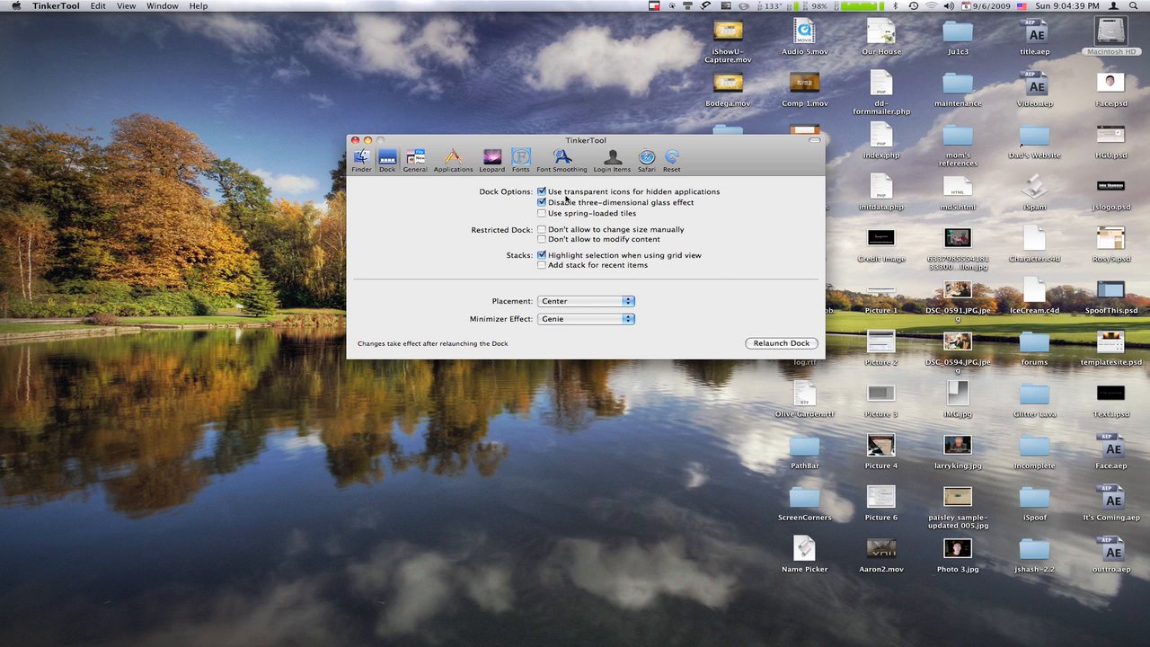
left_click(542, 201)
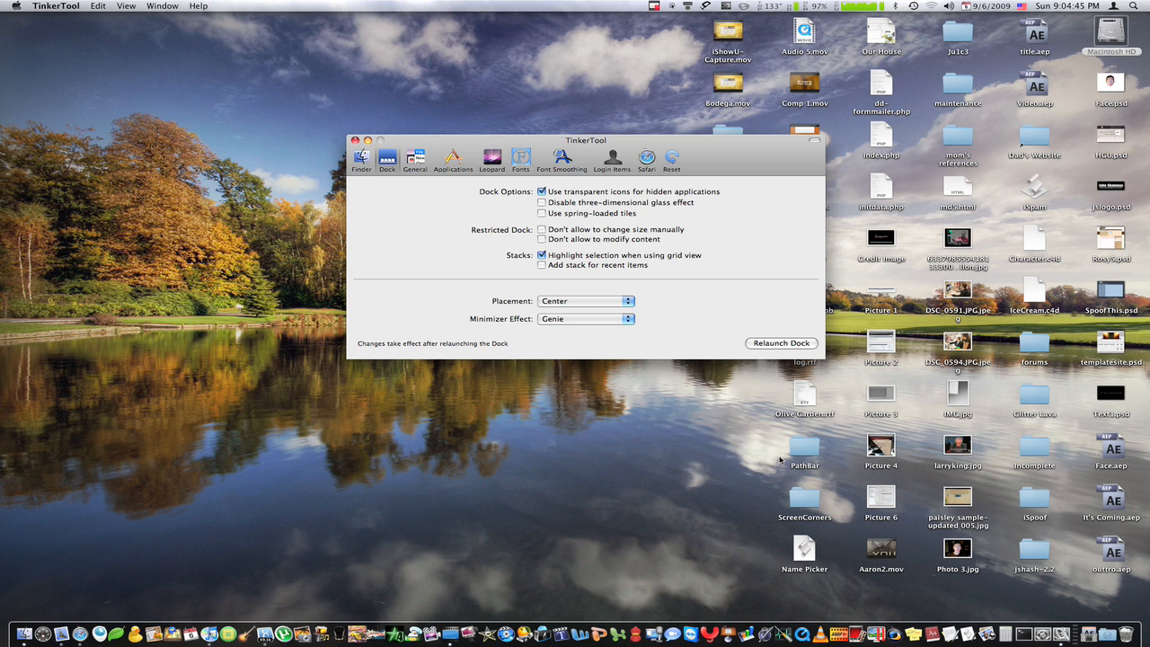
mouse_move(819, 501)
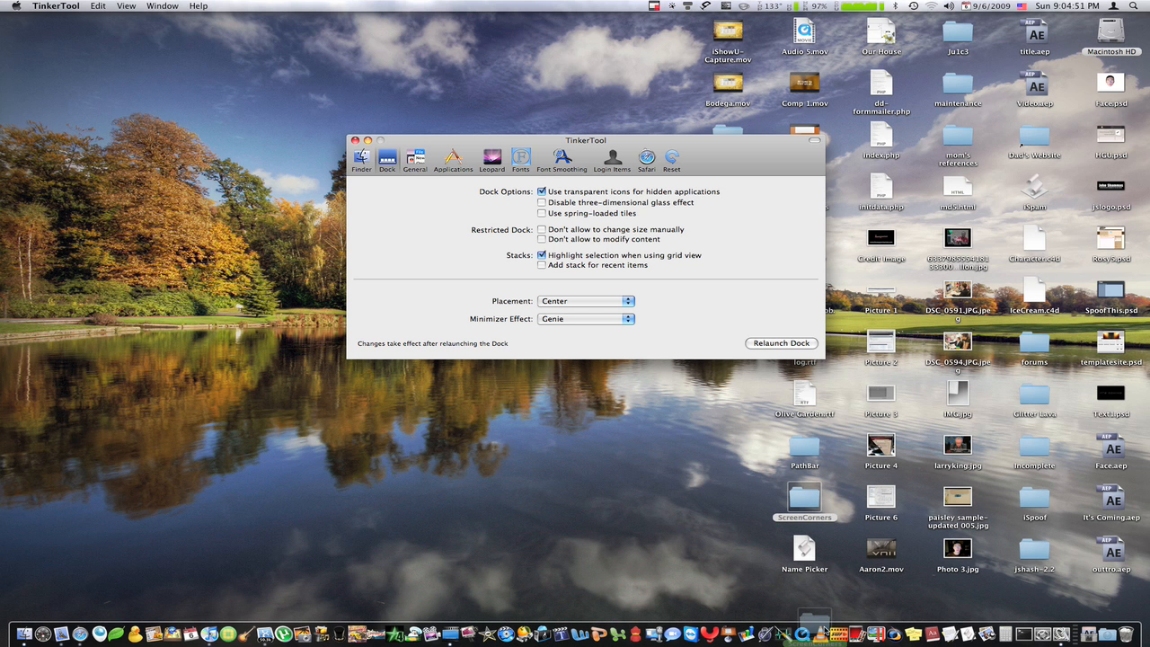
left_click(803, 503)
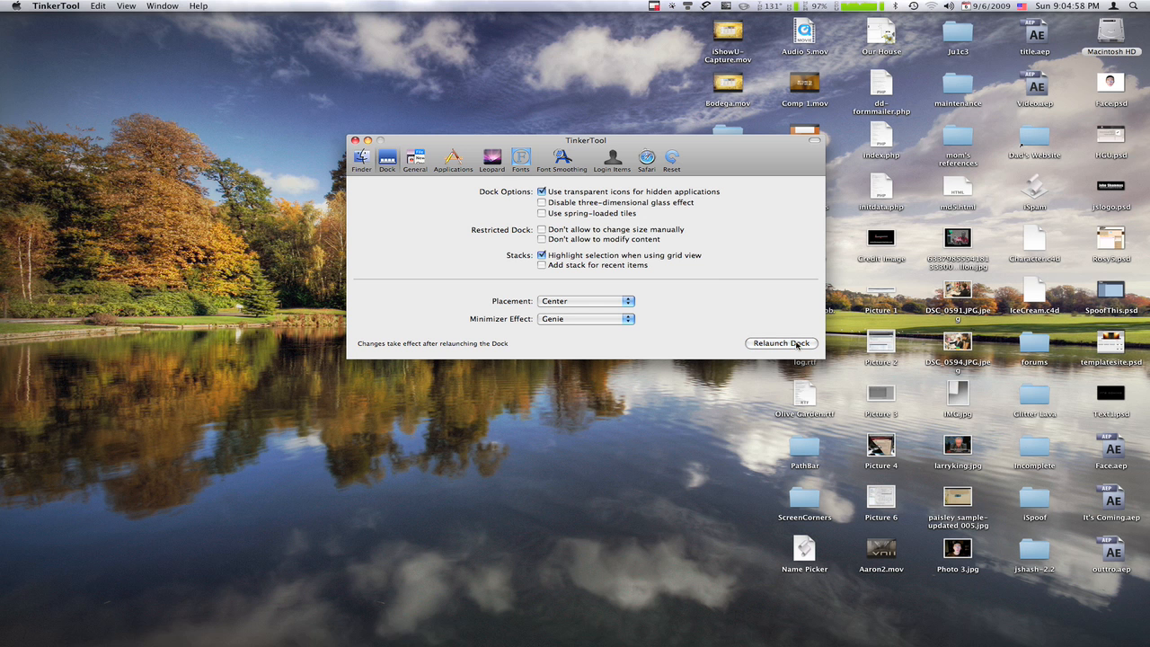
left_click(779, 341)
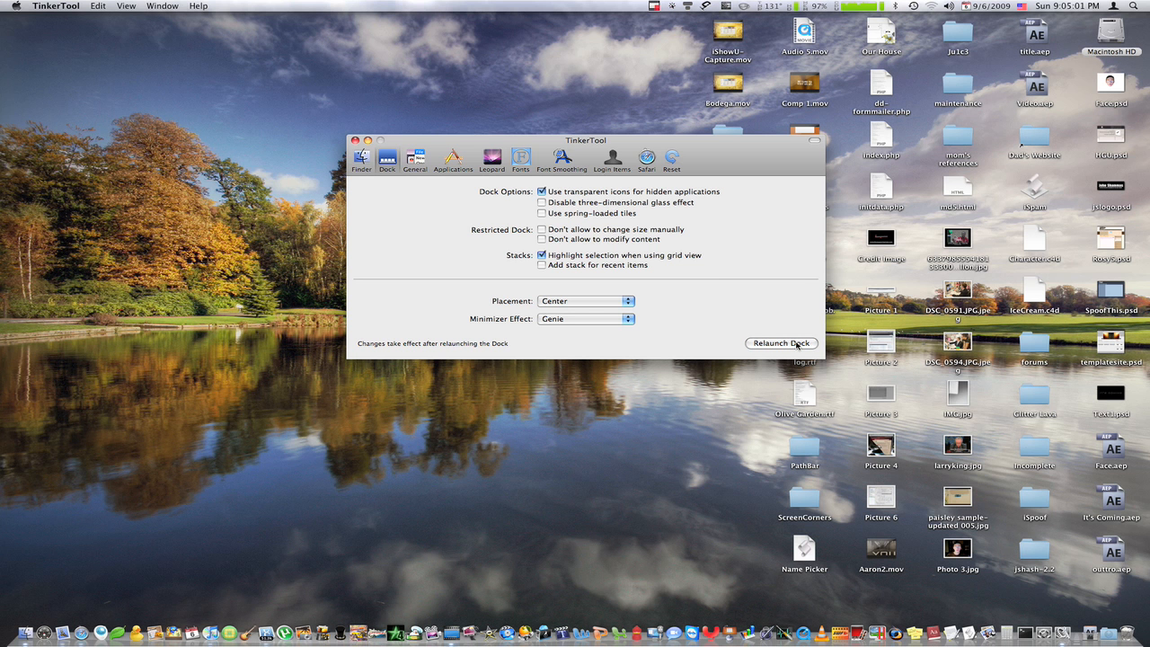
mouse_move(761, 305)
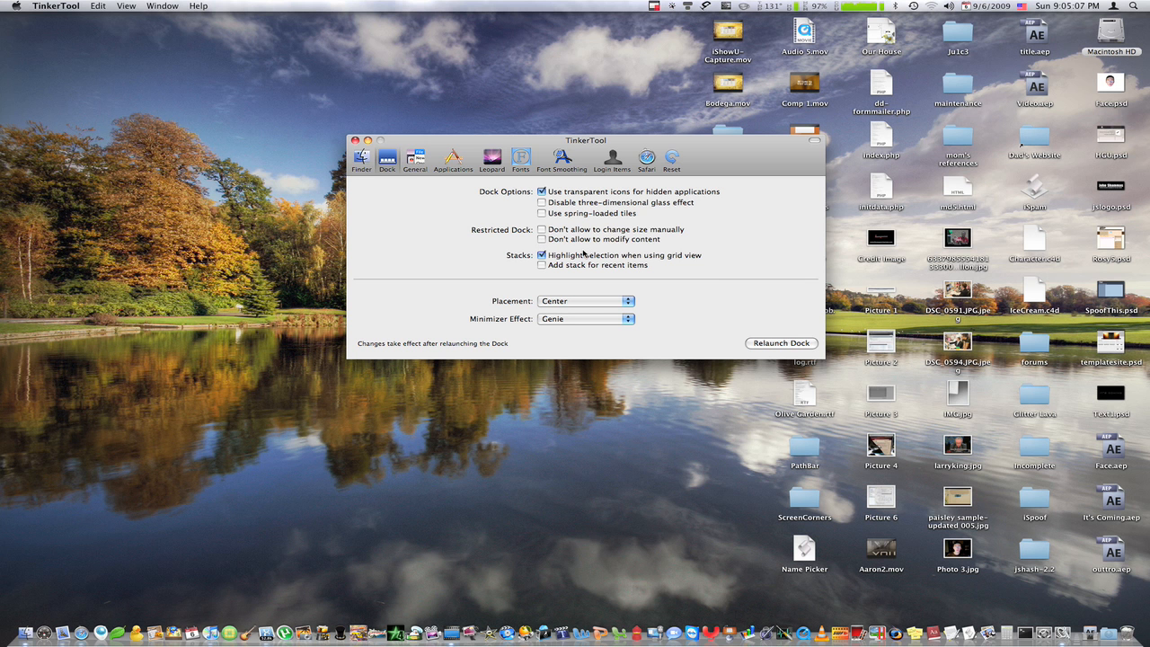
mouse_move(582, 258)
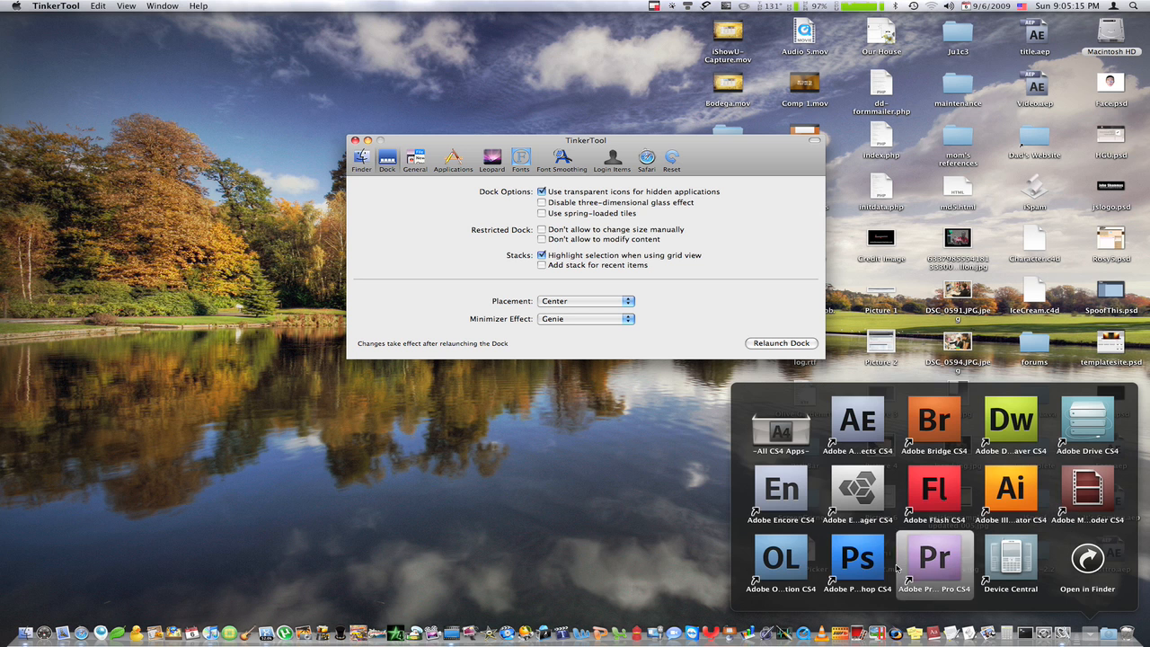
mouse_move(857, 422)
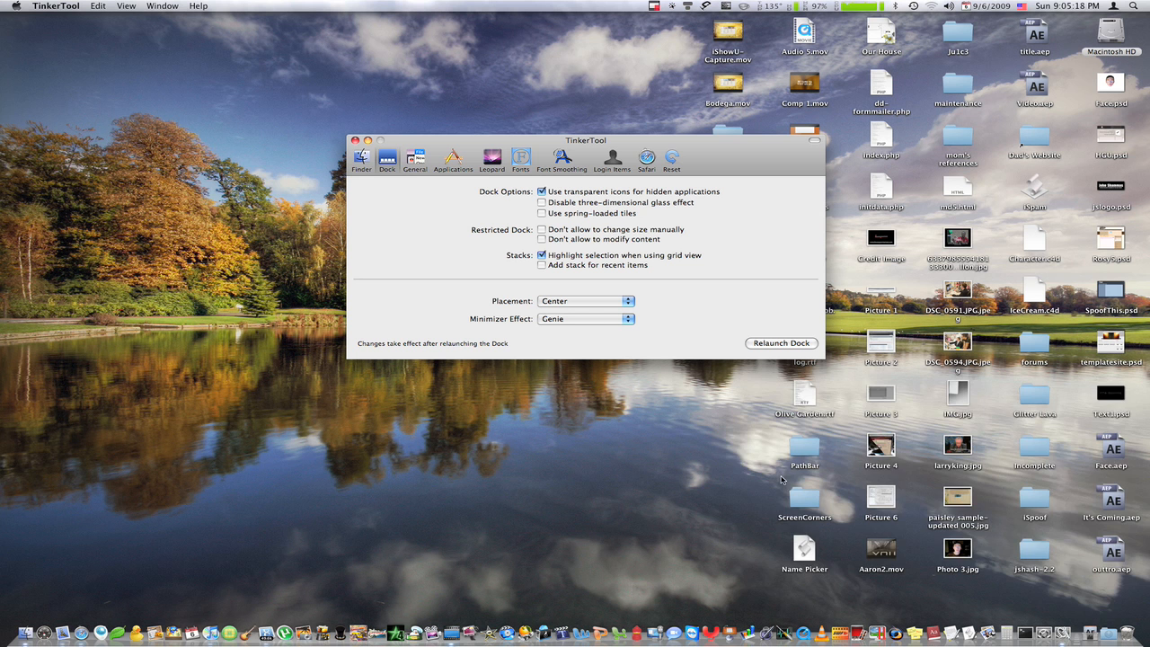
Step: Tick then untick 'Add stack for recent items', leaving it off, and head to General settings
left_click(541, 264)
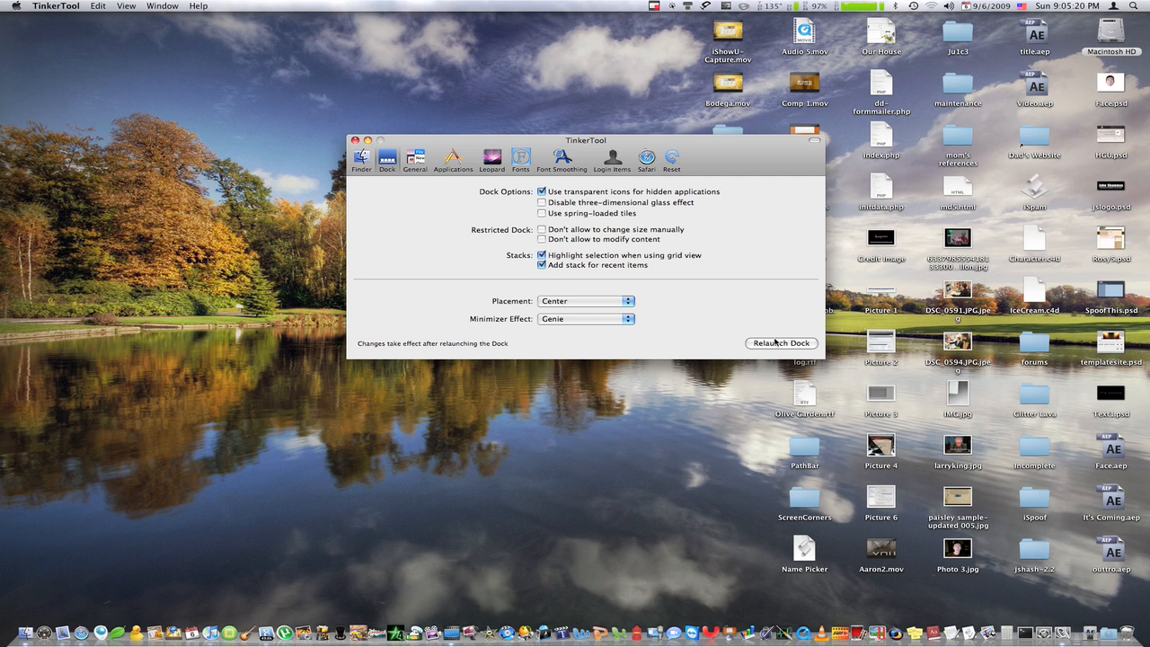
mouse_move(1051, 586)
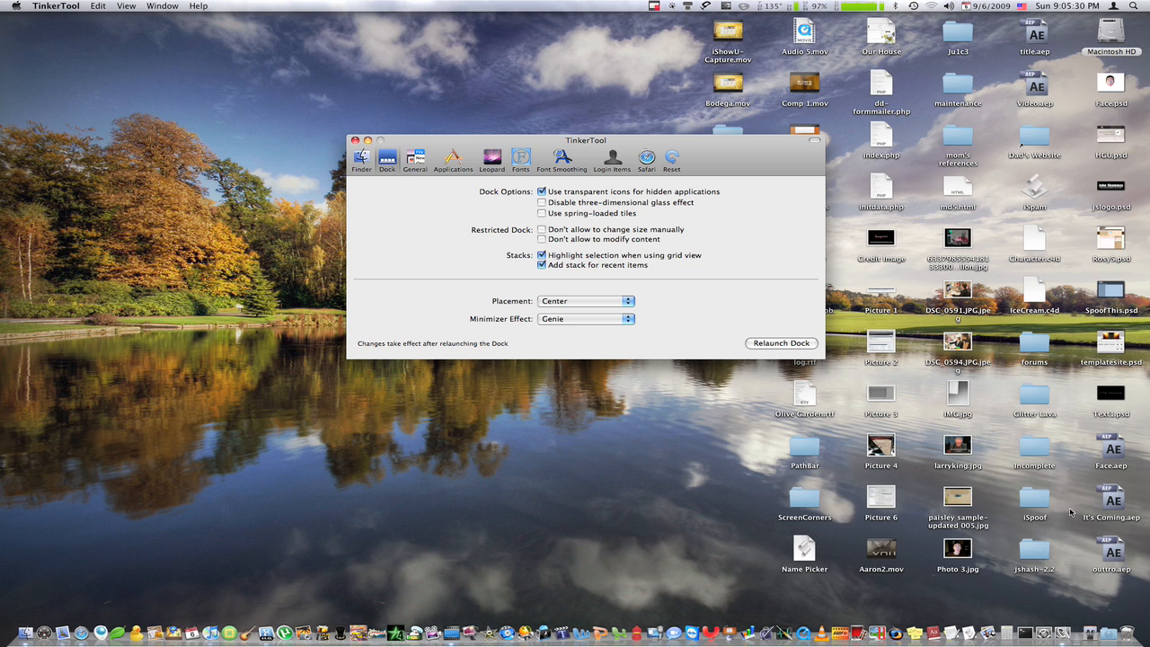
left_click(541, 264)
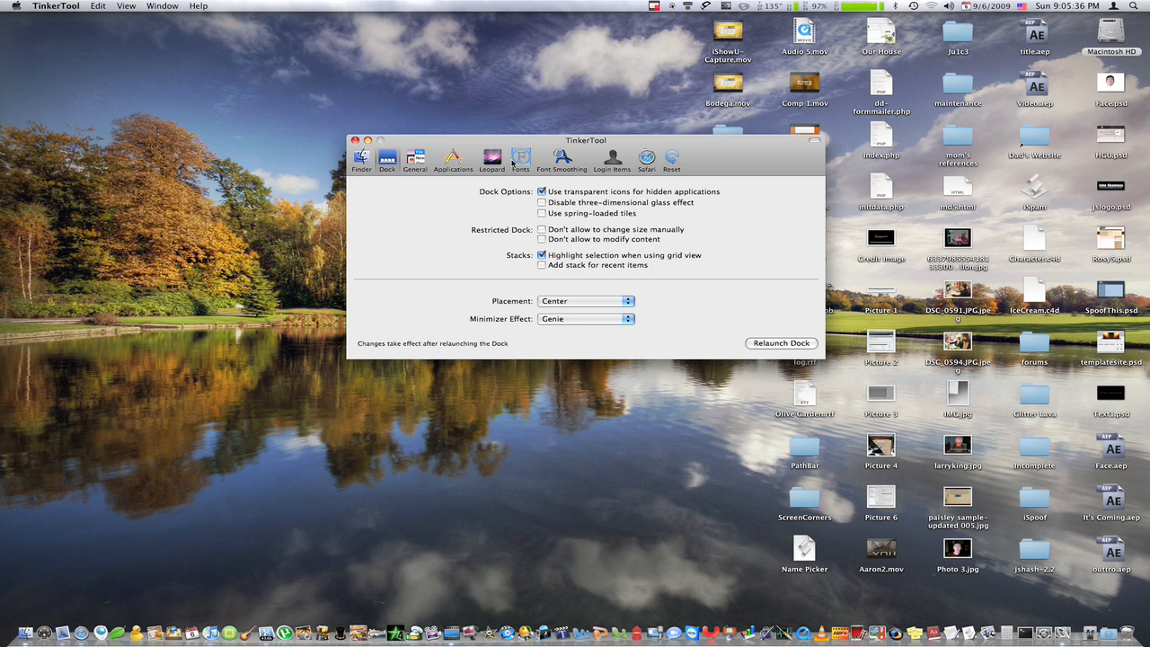
left_click(413, 158)
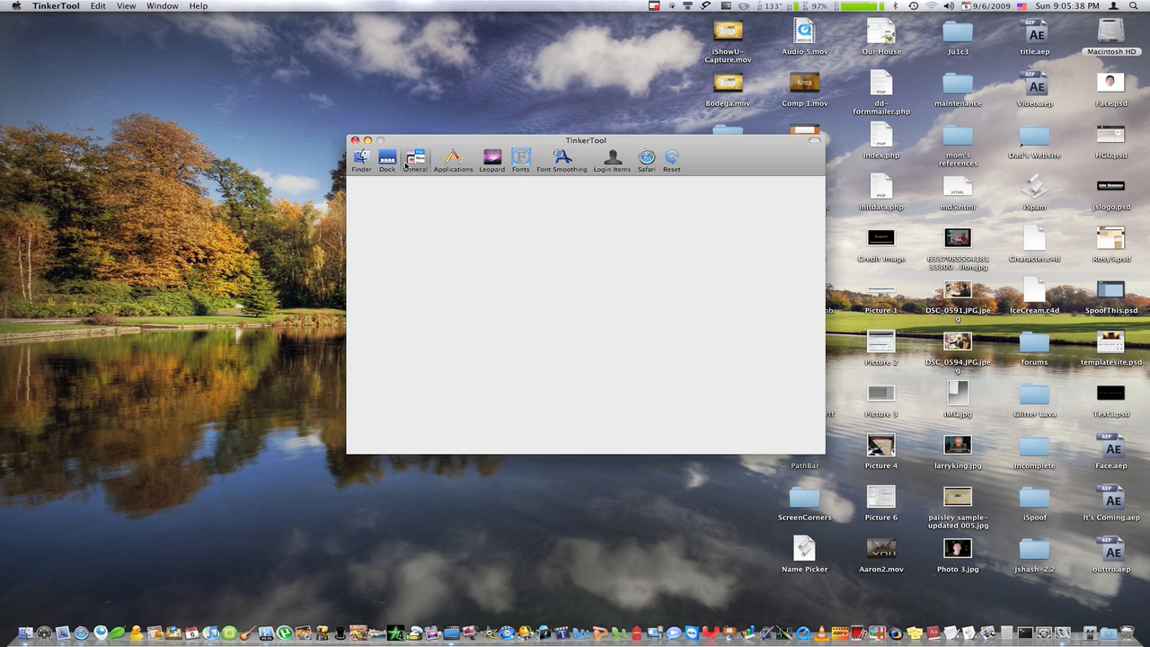
Step: Show the General pane with screenshot format, scroll arrows, sheets and Dashboard options
left_click(414, 160)
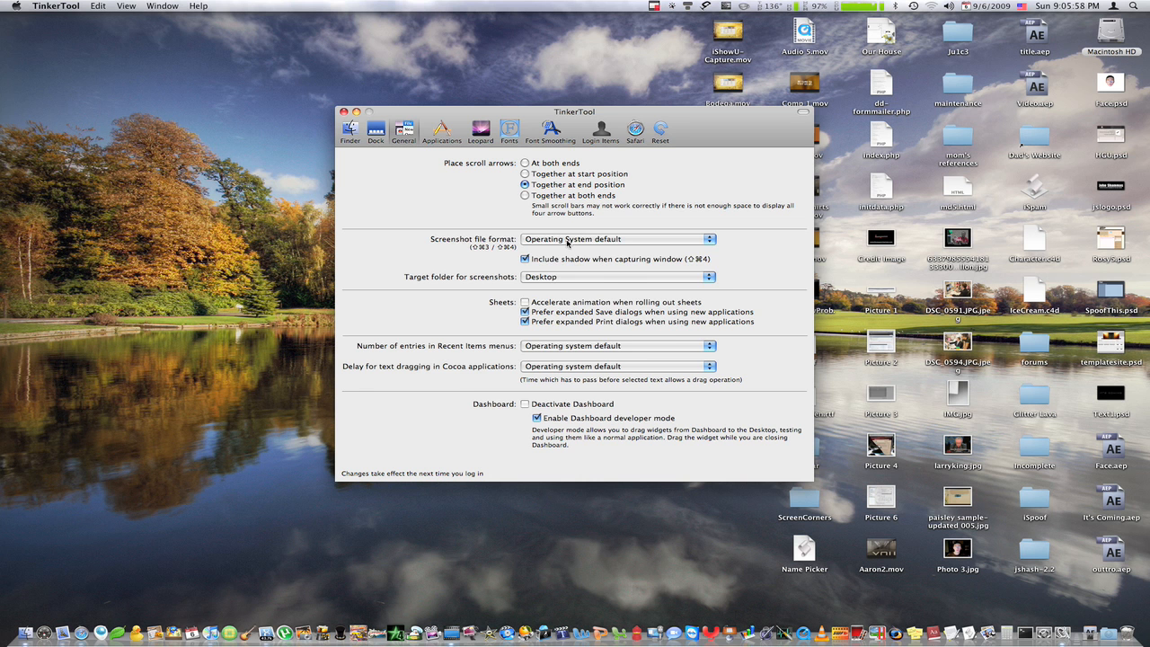
left_click(618, 237)
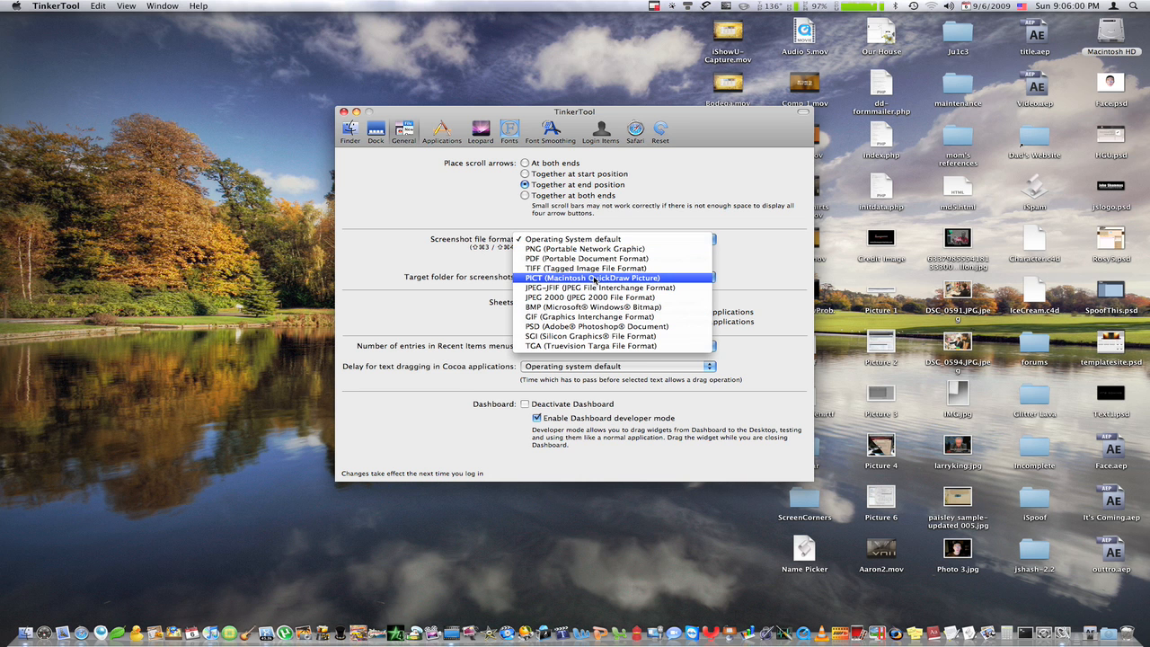
mouse_move(584, 248)
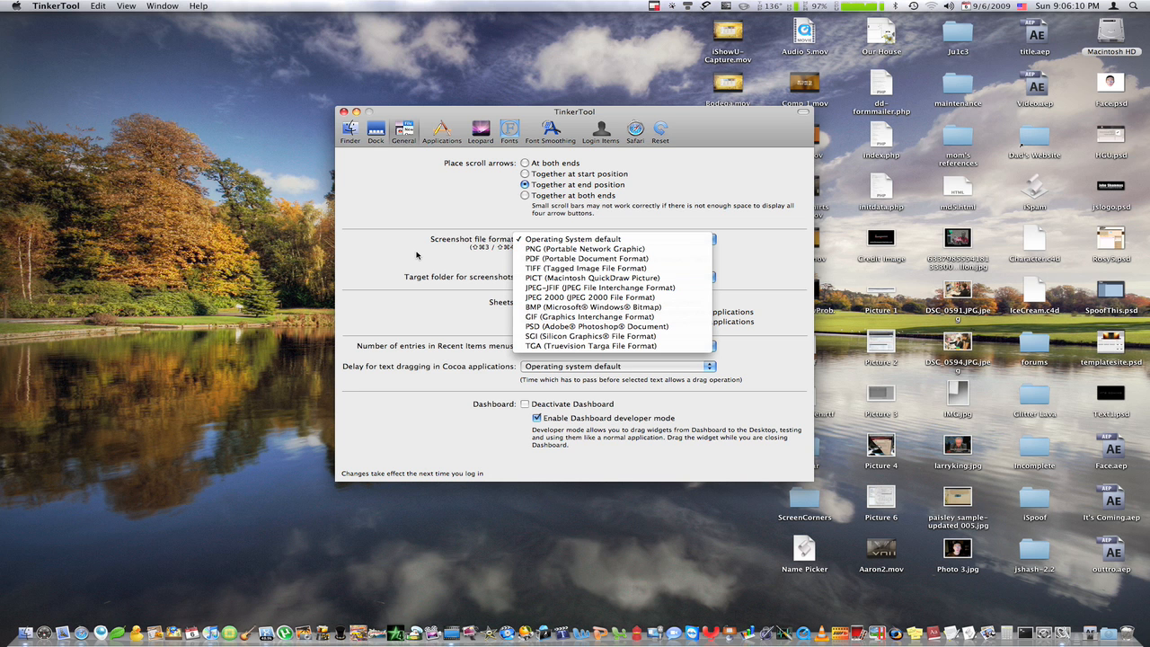
left_click(572, 237)
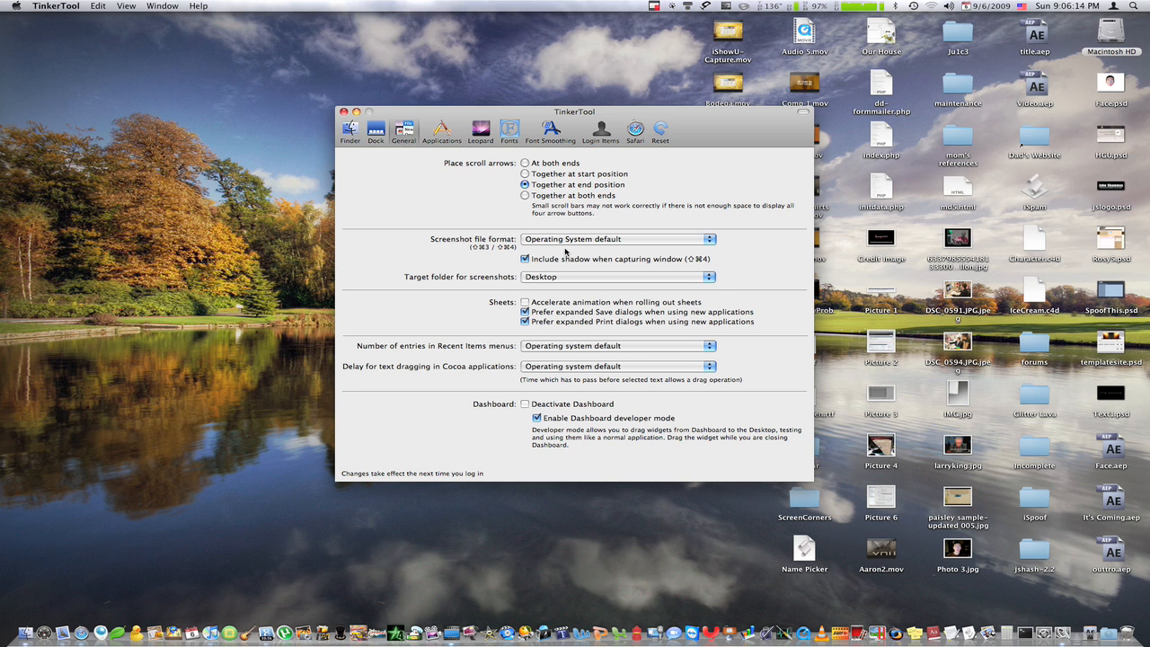
mouse_move(564, 226)
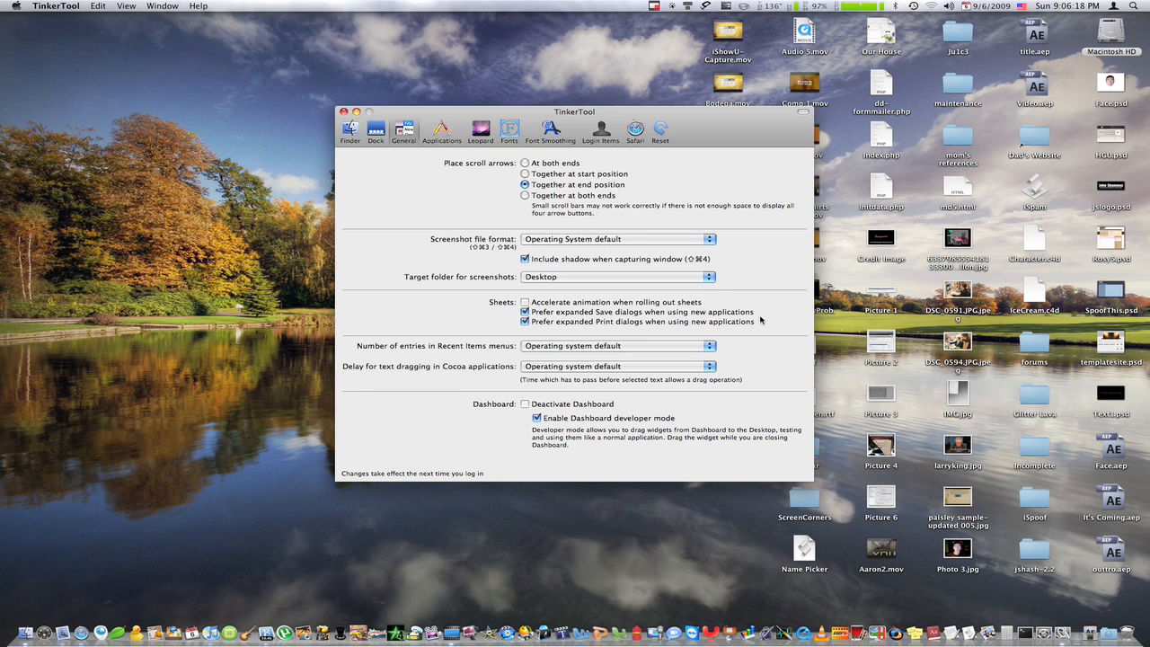
left_click(618, 277)
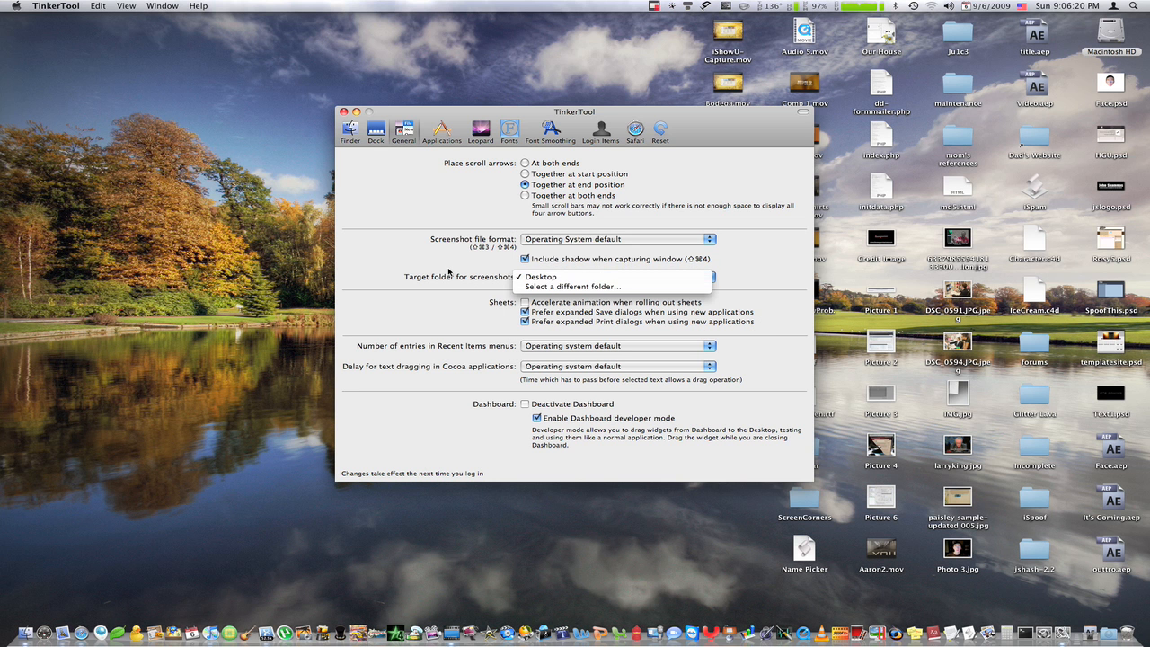
left_click(539, 277)
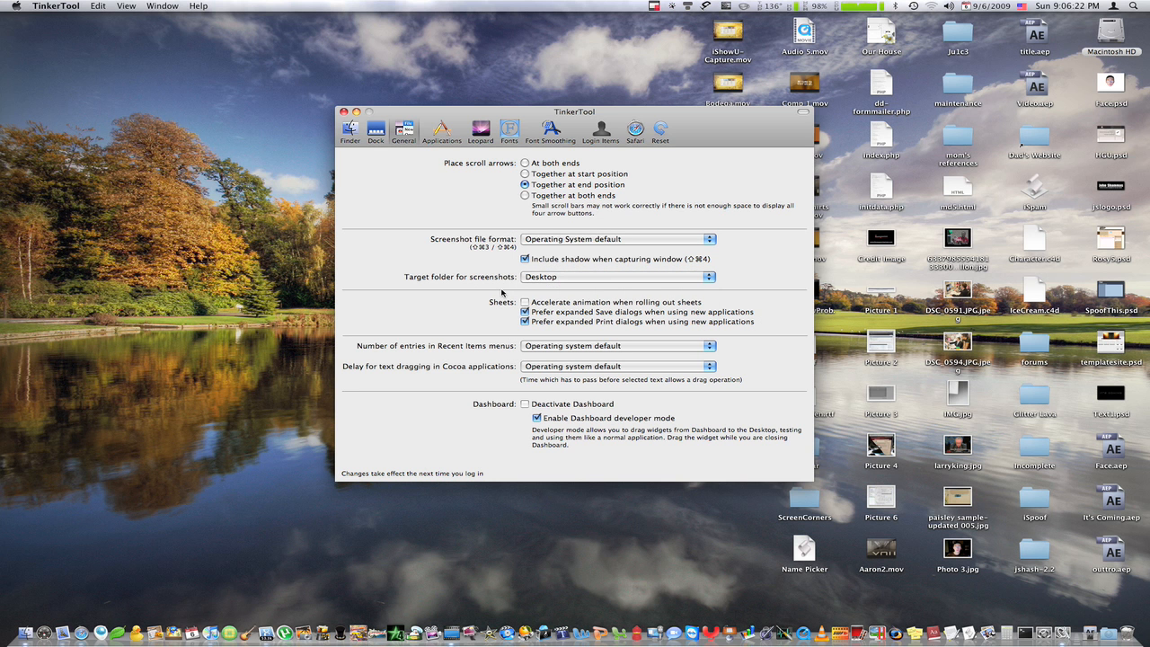
left_click(525, 302)
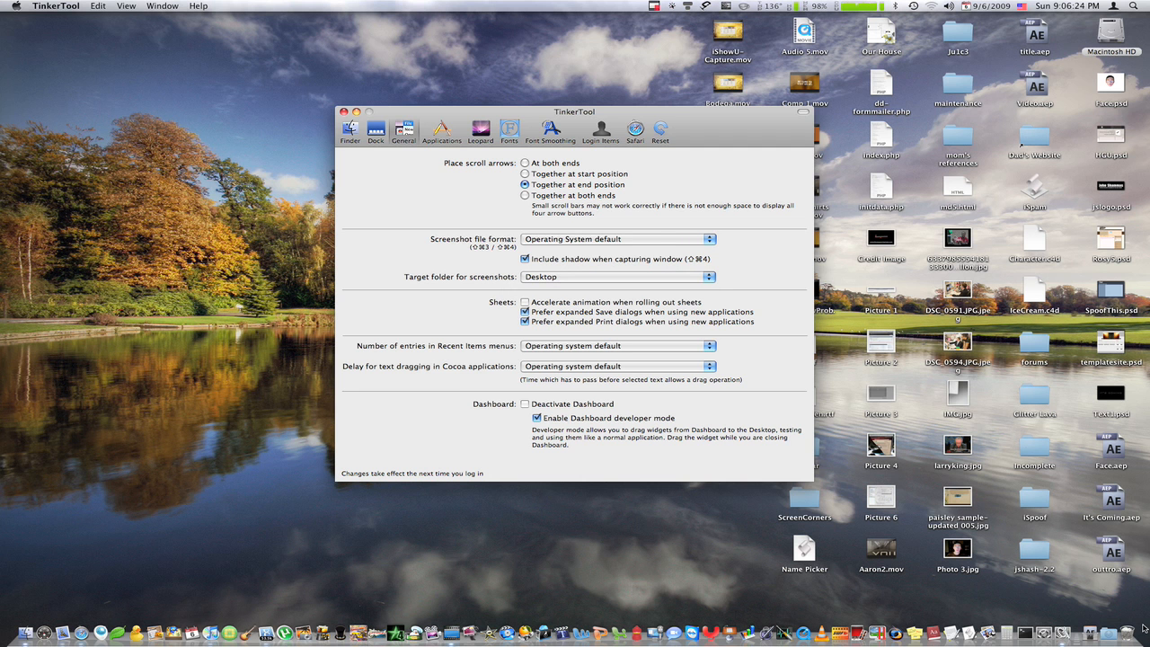
left_click(1110, 32)
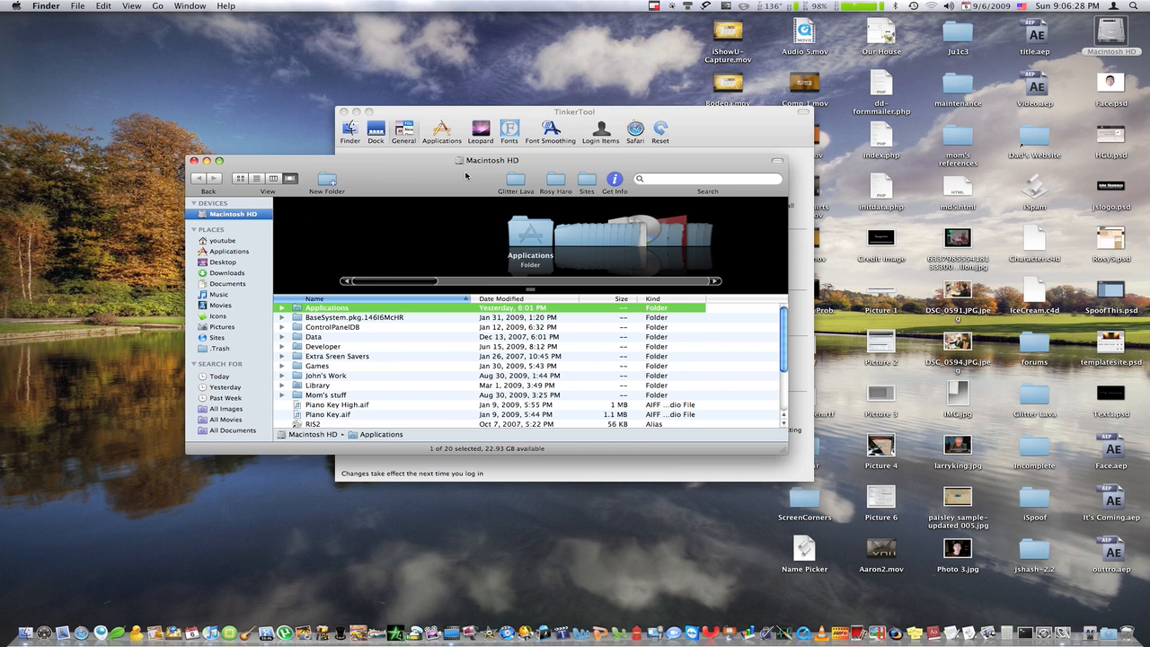
left_click(223, 241)
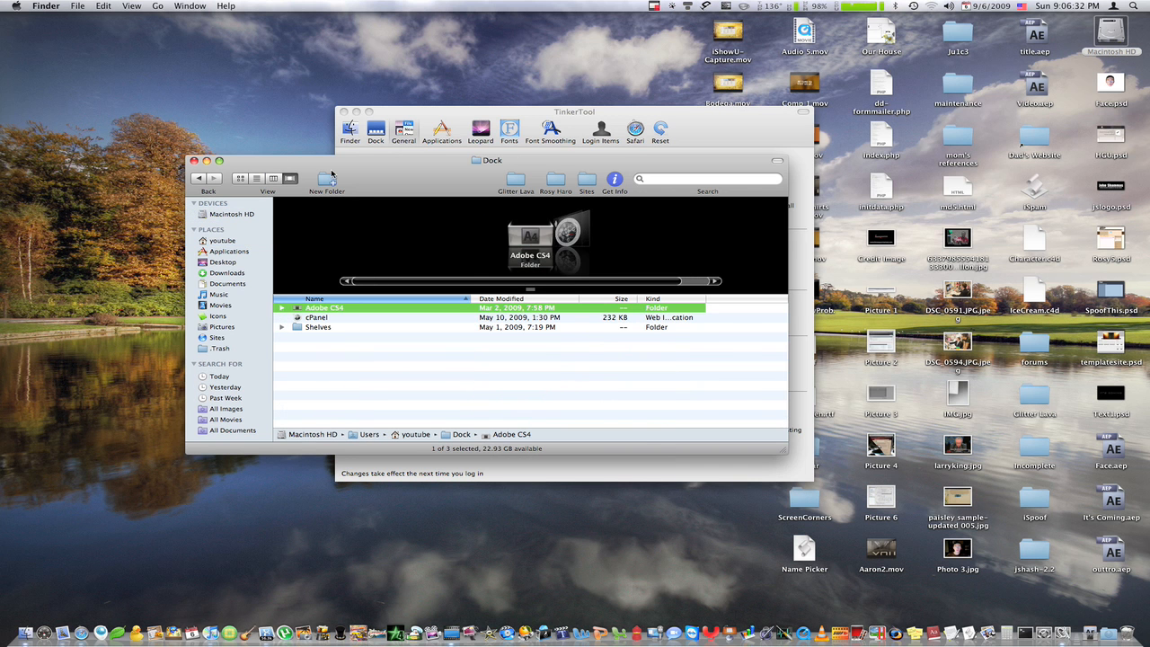
left_click(327, 180)
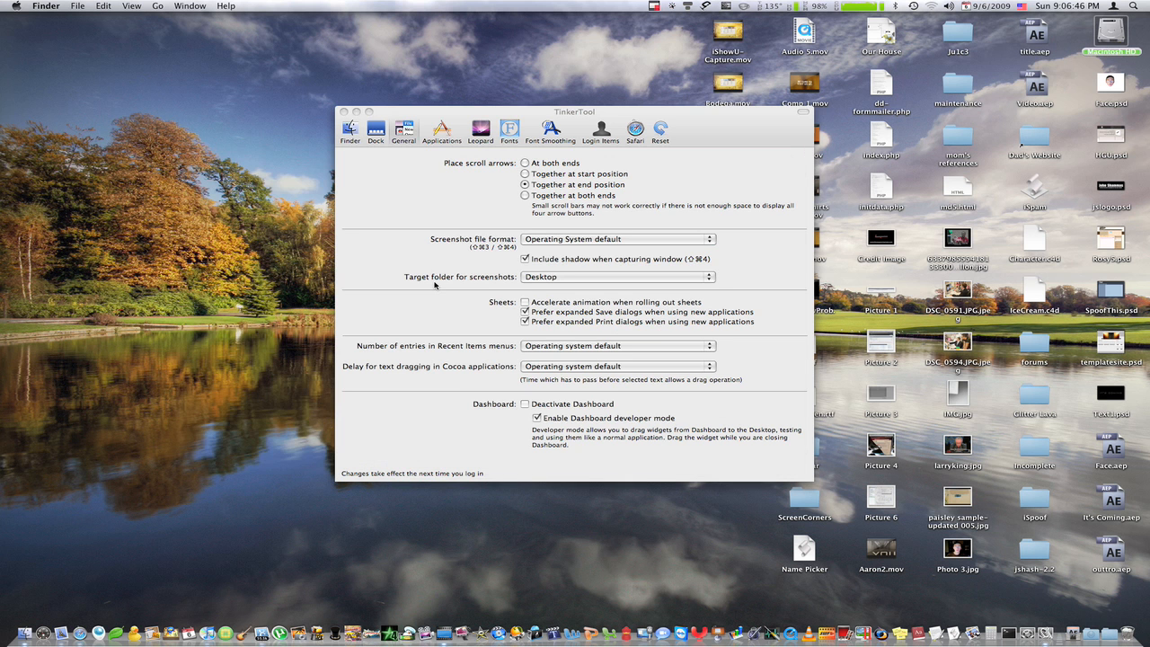
Step: Set the screenshot target folder to Screenshots inside the Dock folder instead of Desktop
left_click(618, 277)
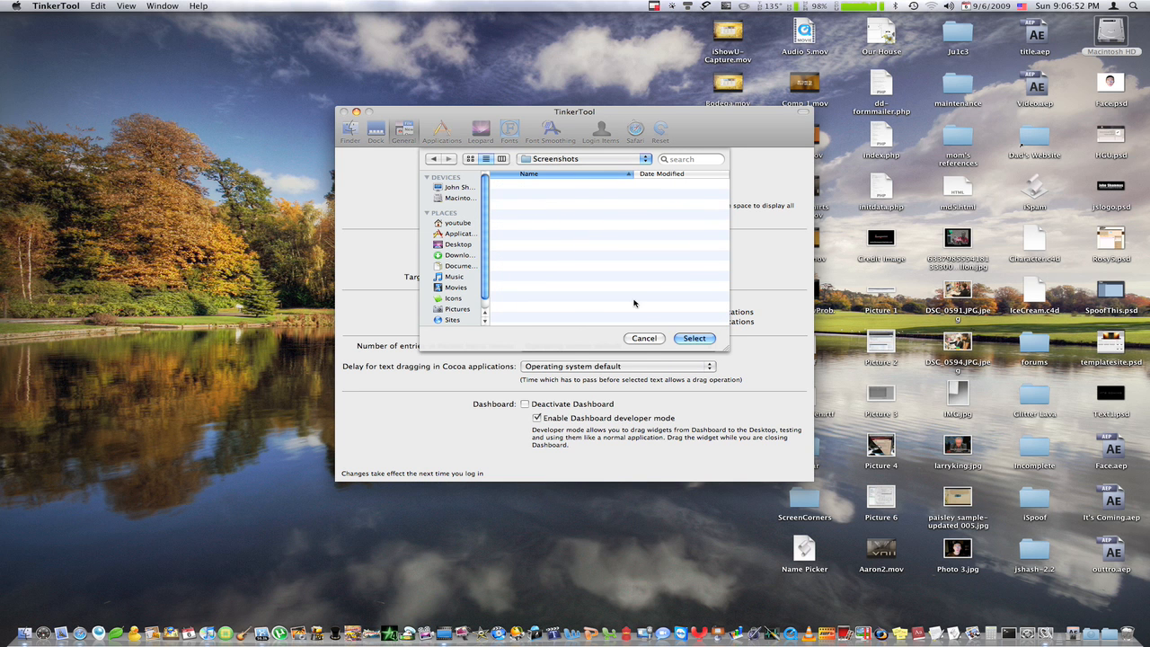
left_click(582, 158)
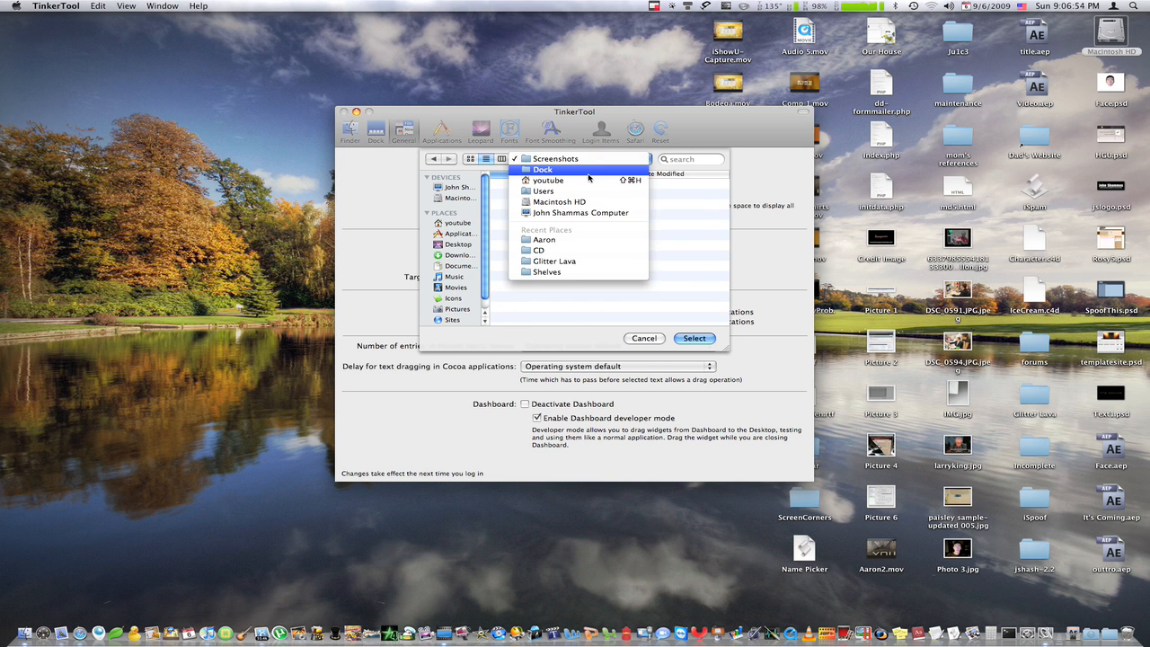
left_click(543, 169)
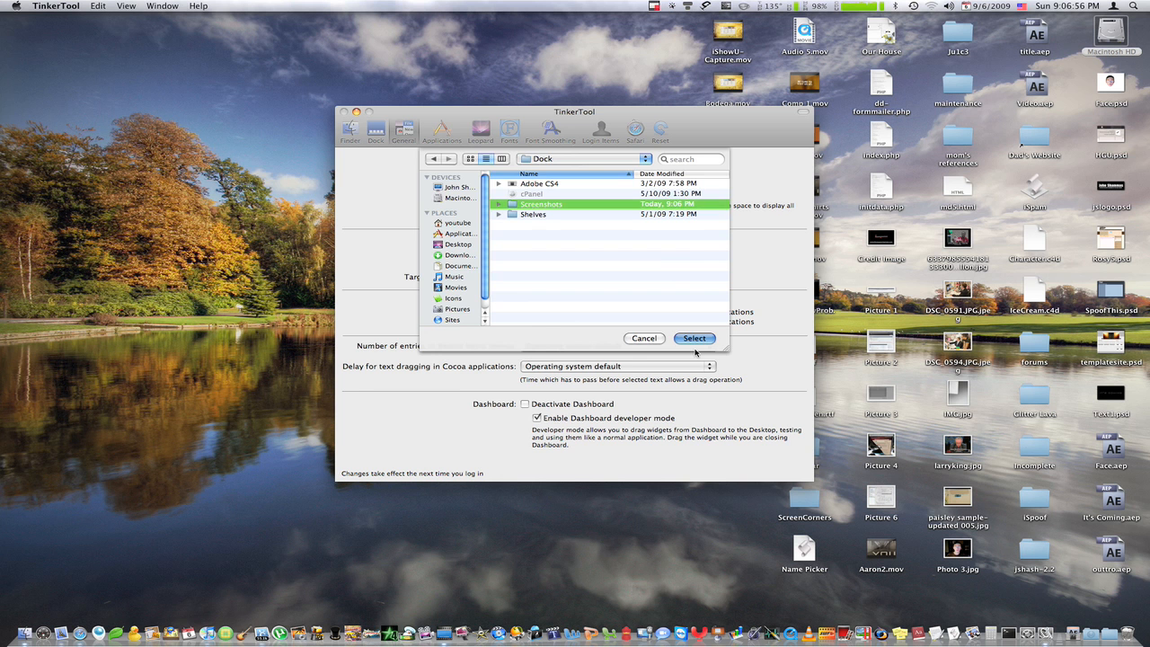
left_click(693, 338)
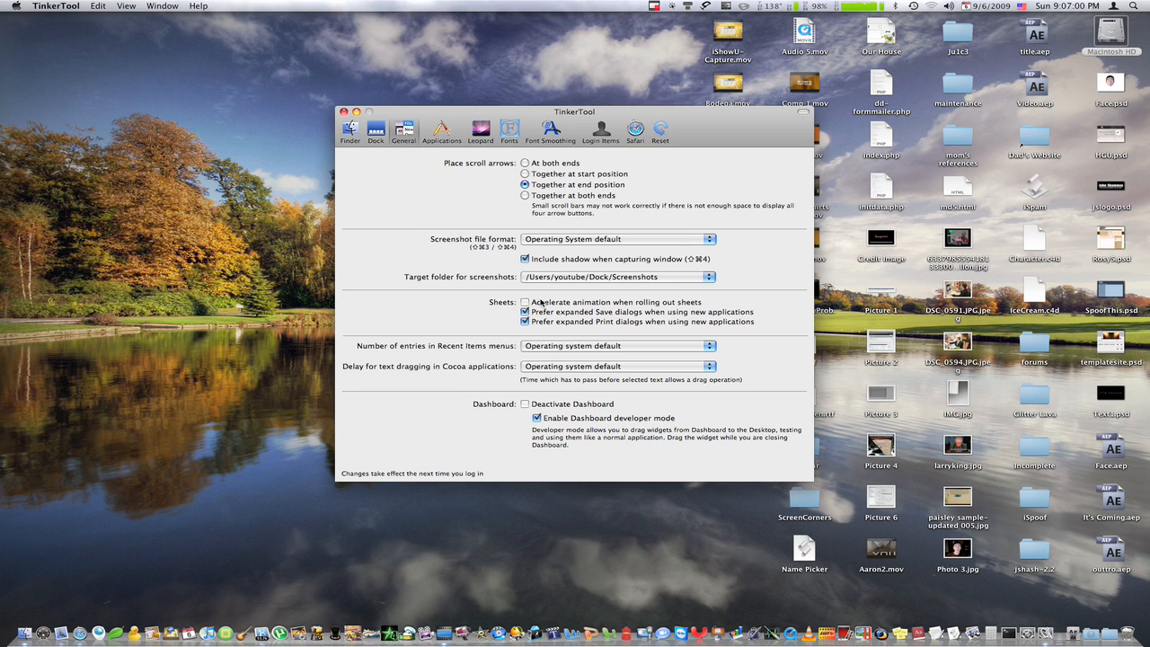
mouse_move(574, 300)
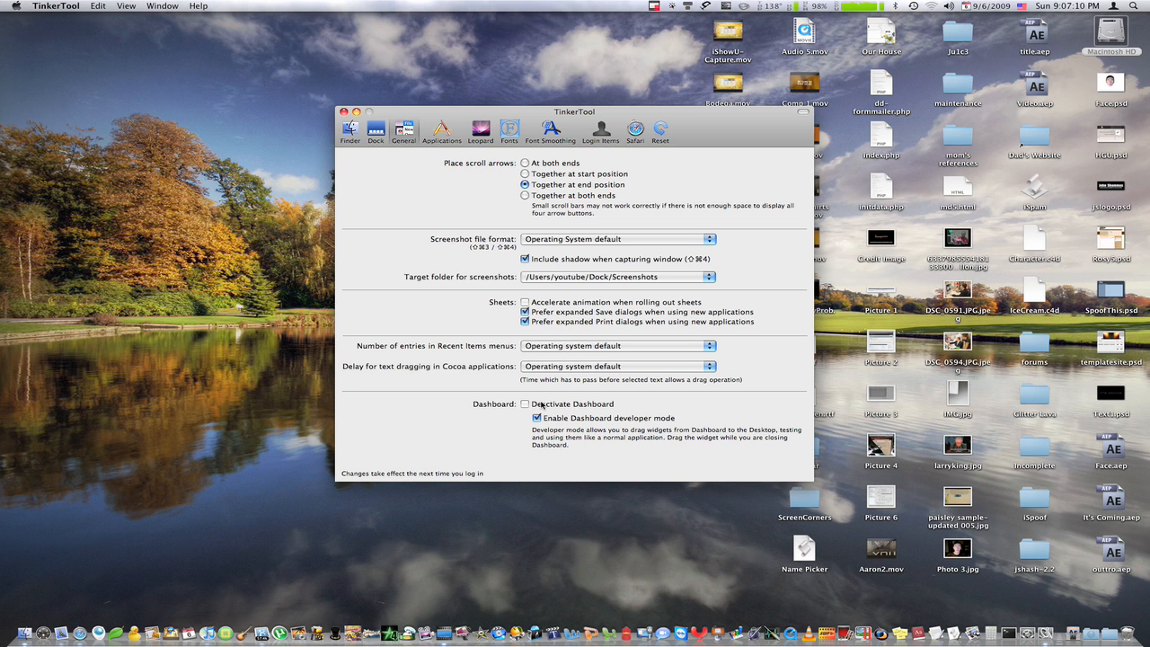
Step: Tick then untick 'Deactivate Dashboard', keeping Dashboard active, and move to Applications settings
left_click(524, 403)
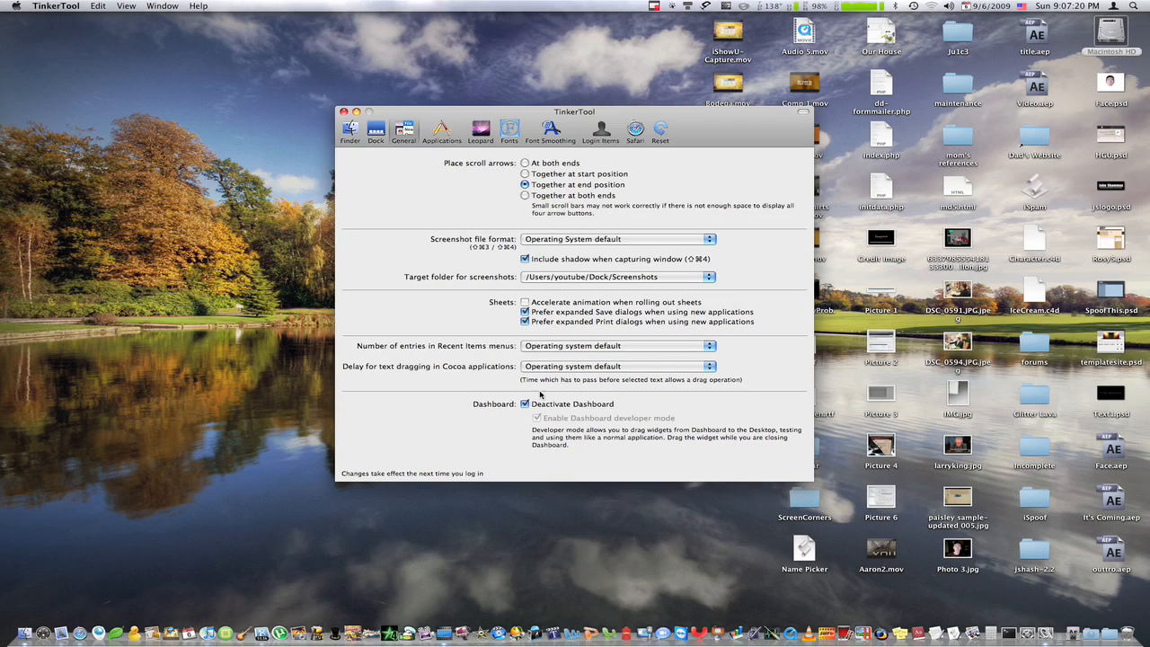
left_click(524, 402)
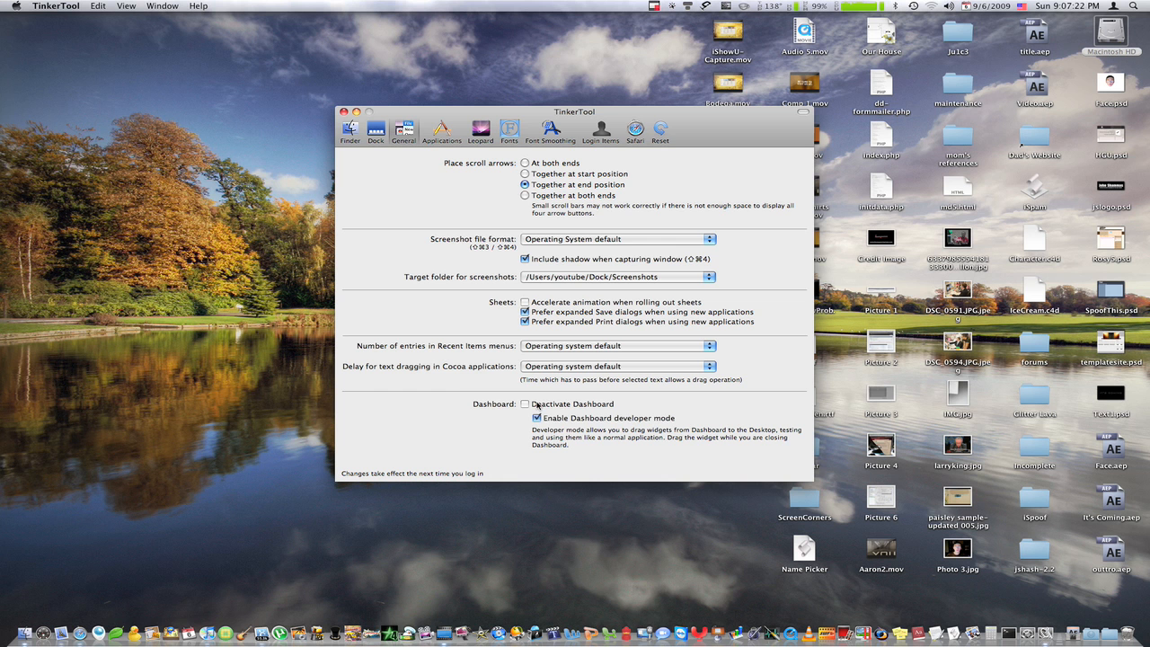
left_click(526, 402)
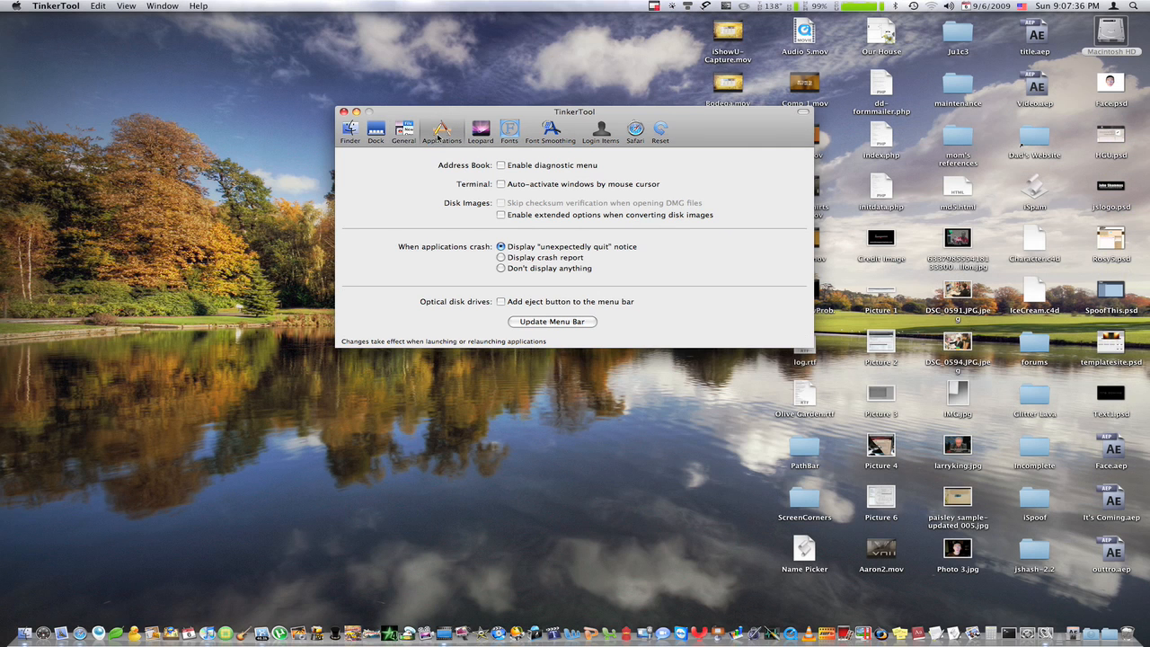
Step: Leave the Address Book diagnostic menu off, make Terminal windows activate on hover, and move to the Leopard pane
left_click(501, 166)
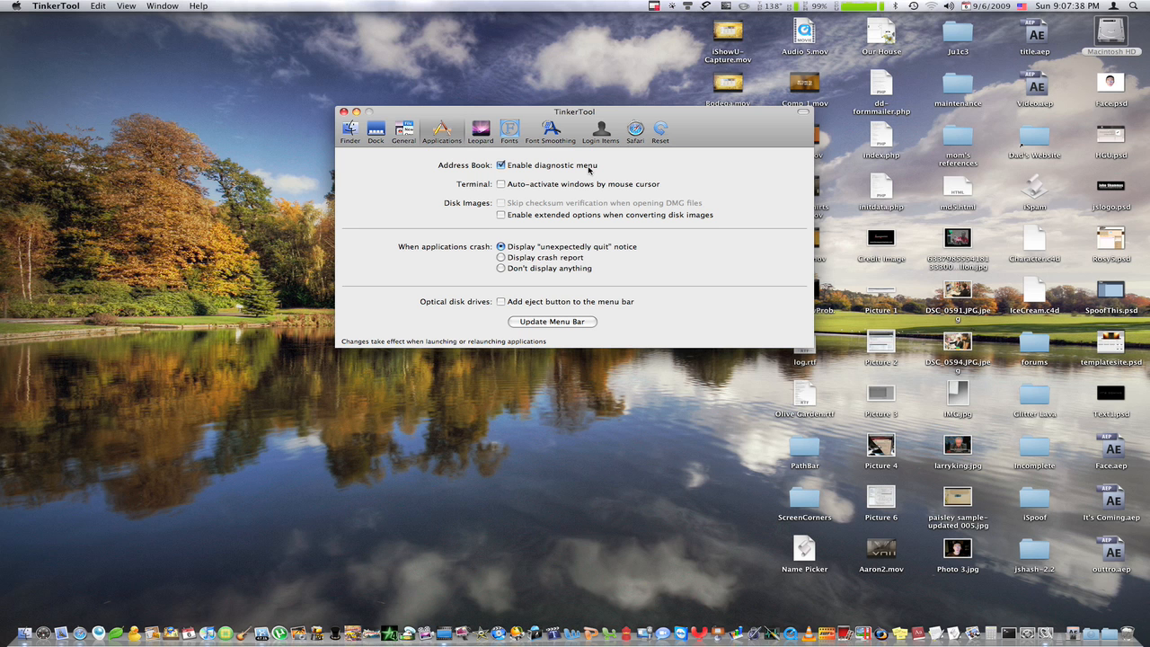
left_click(501, 166)
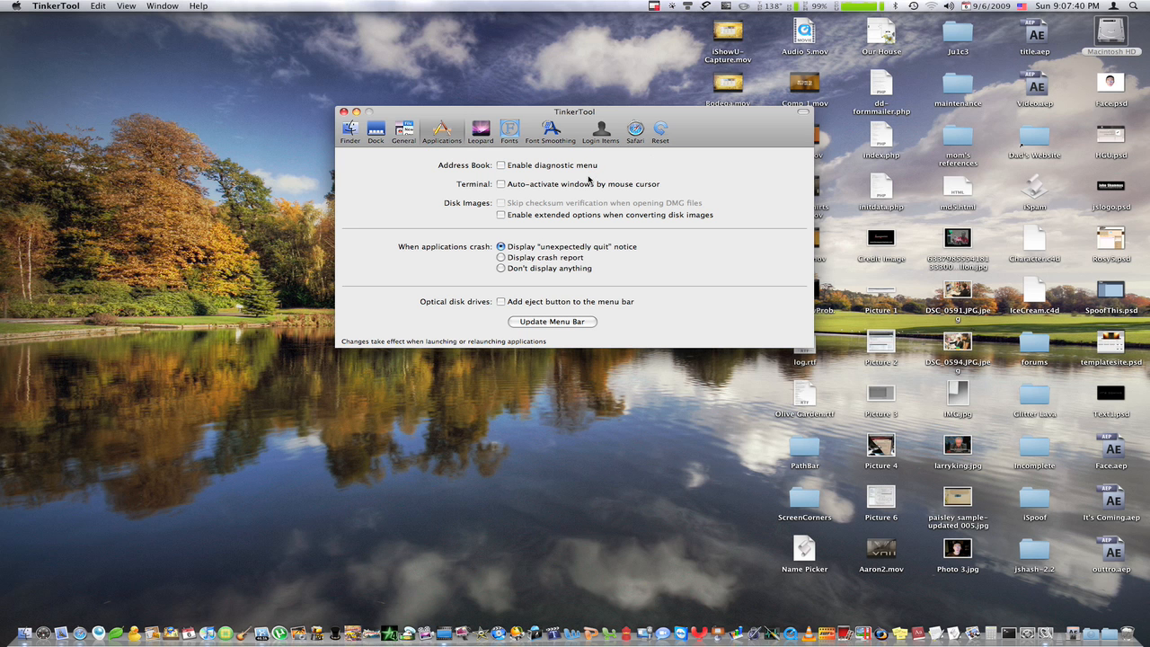
left_click(502, 183)
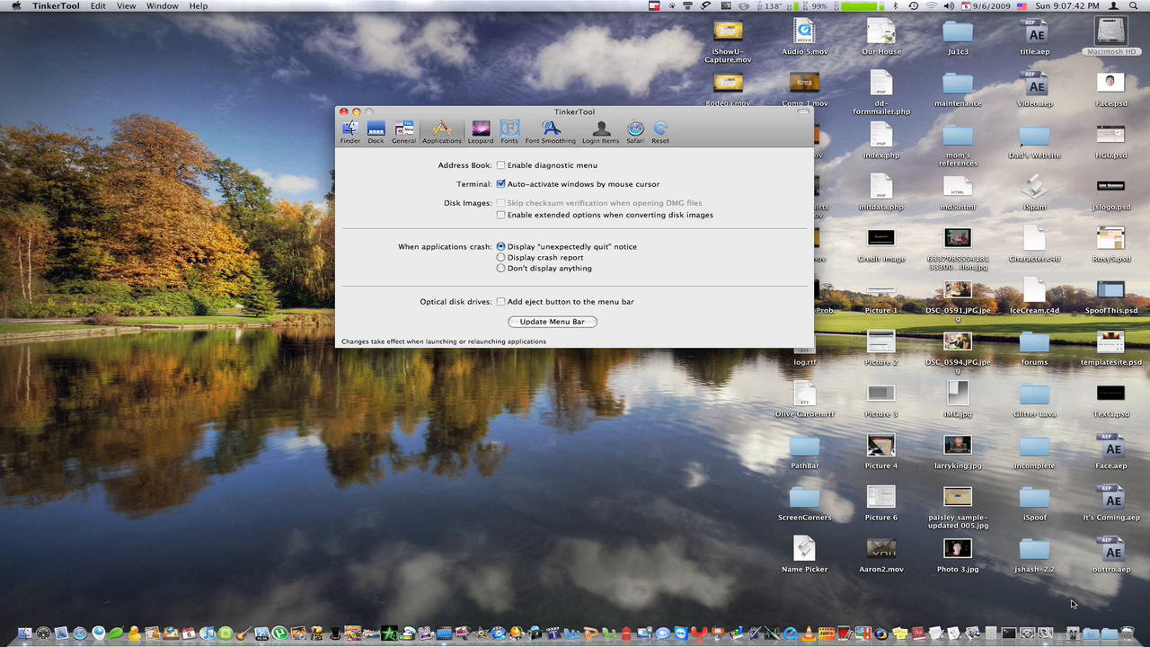
left_click(1008, 633)
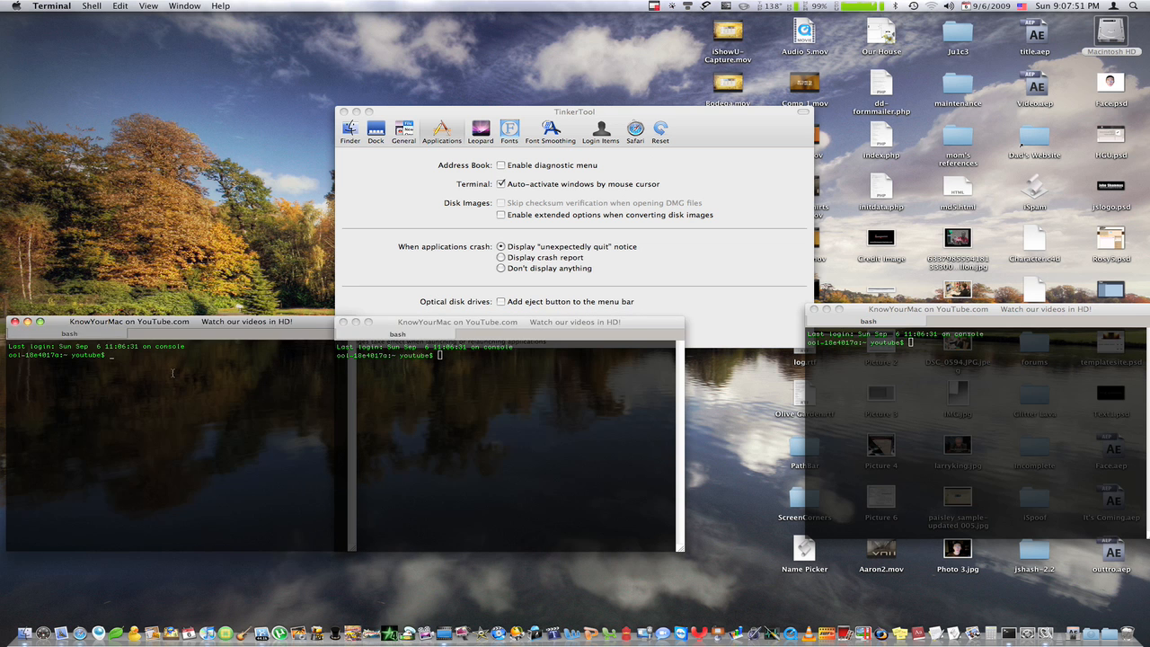
mouse_move(189, 378)
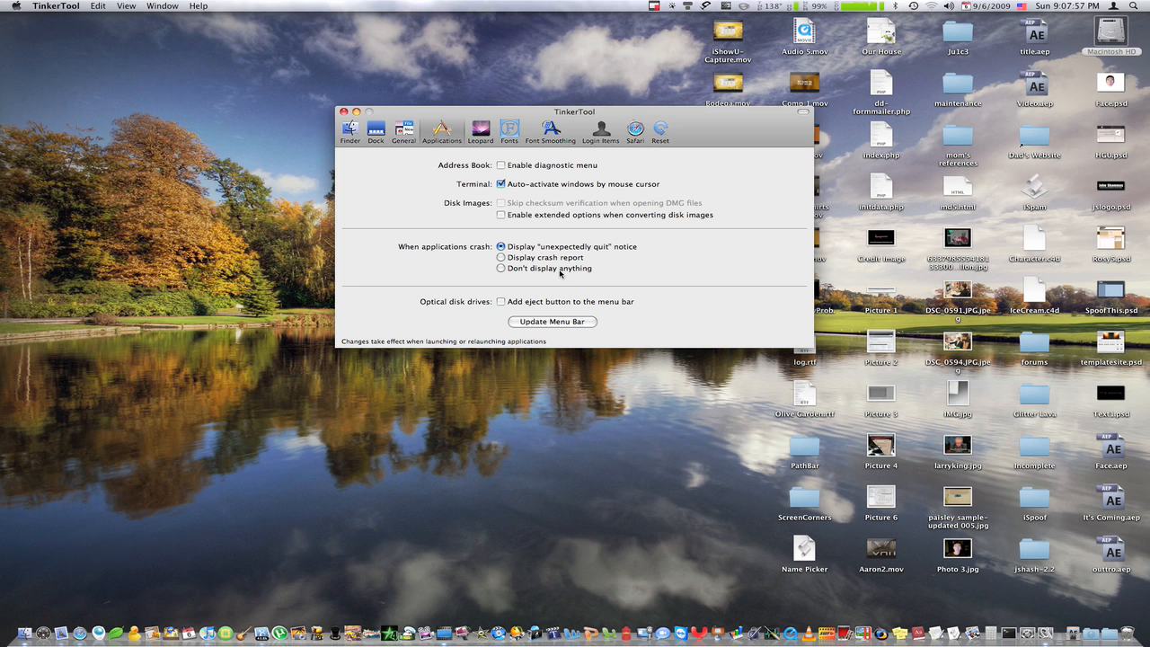
mouse_move(511, 309)
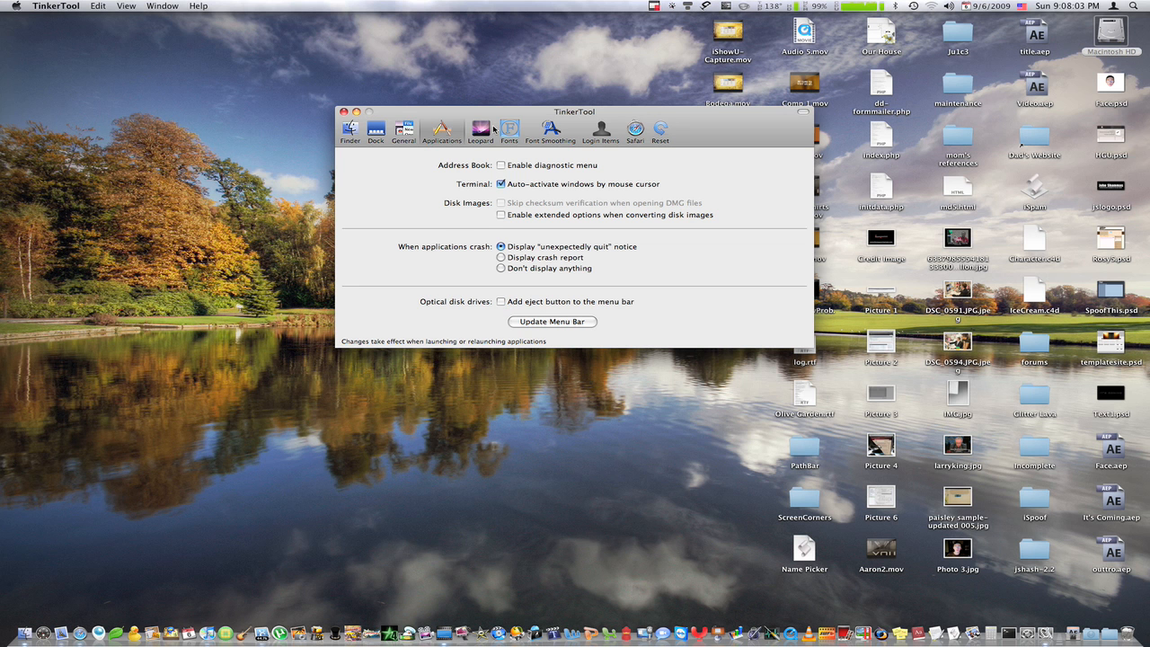
mouse_move(510, 307)
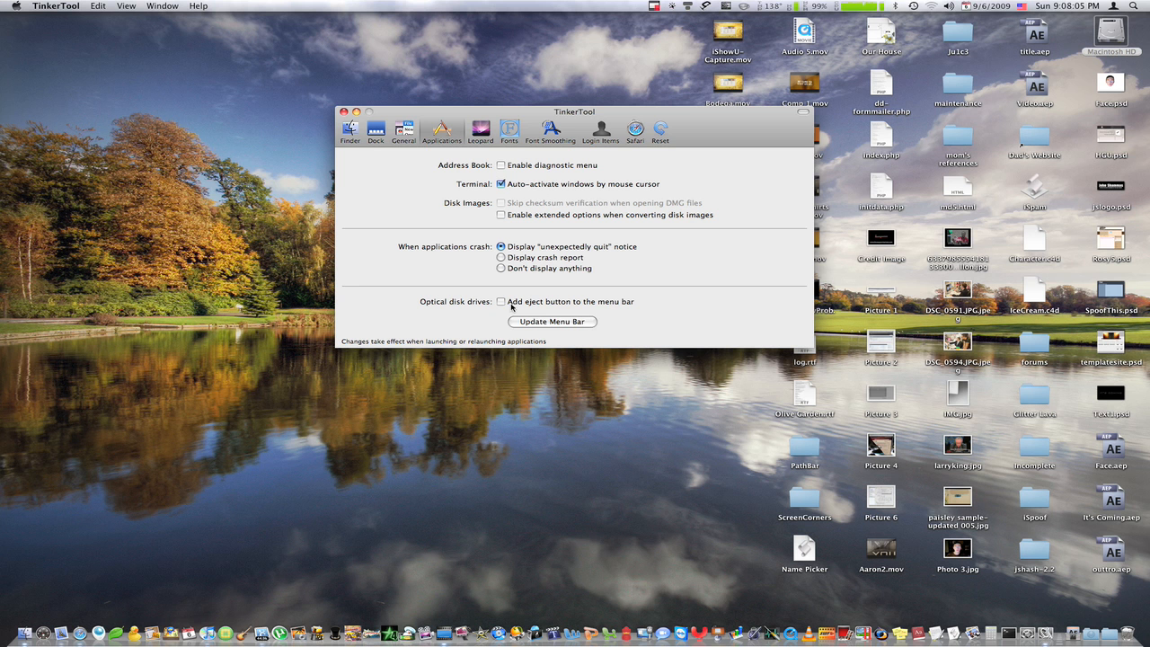
left_click(502, 301)
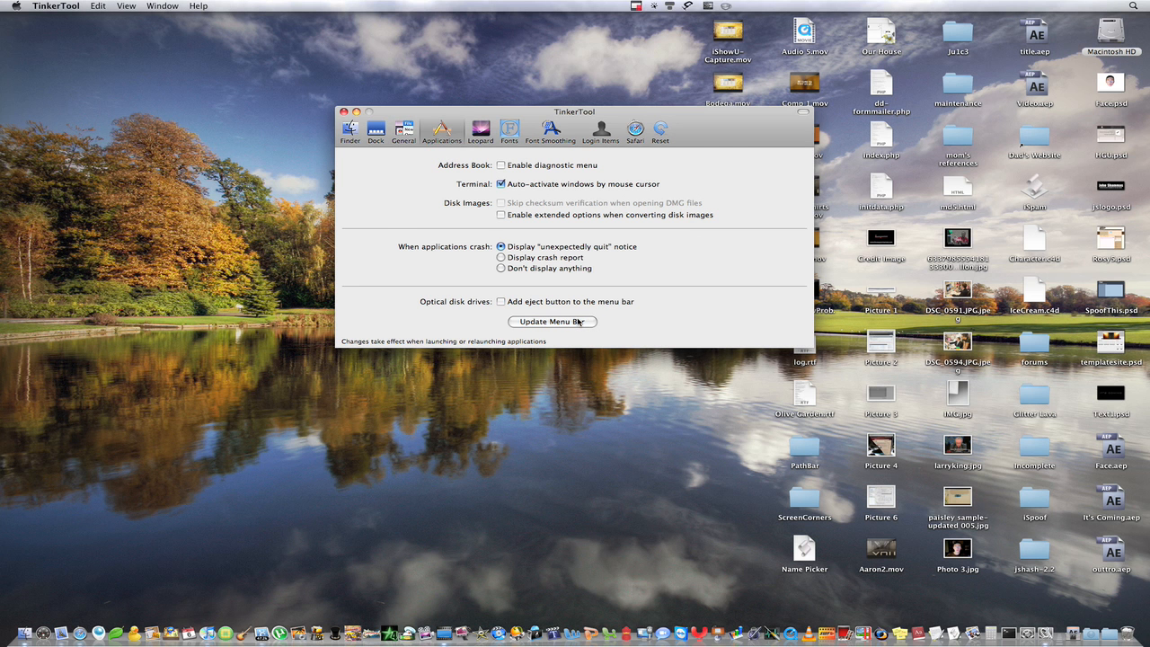
mouse_move(489, 136)
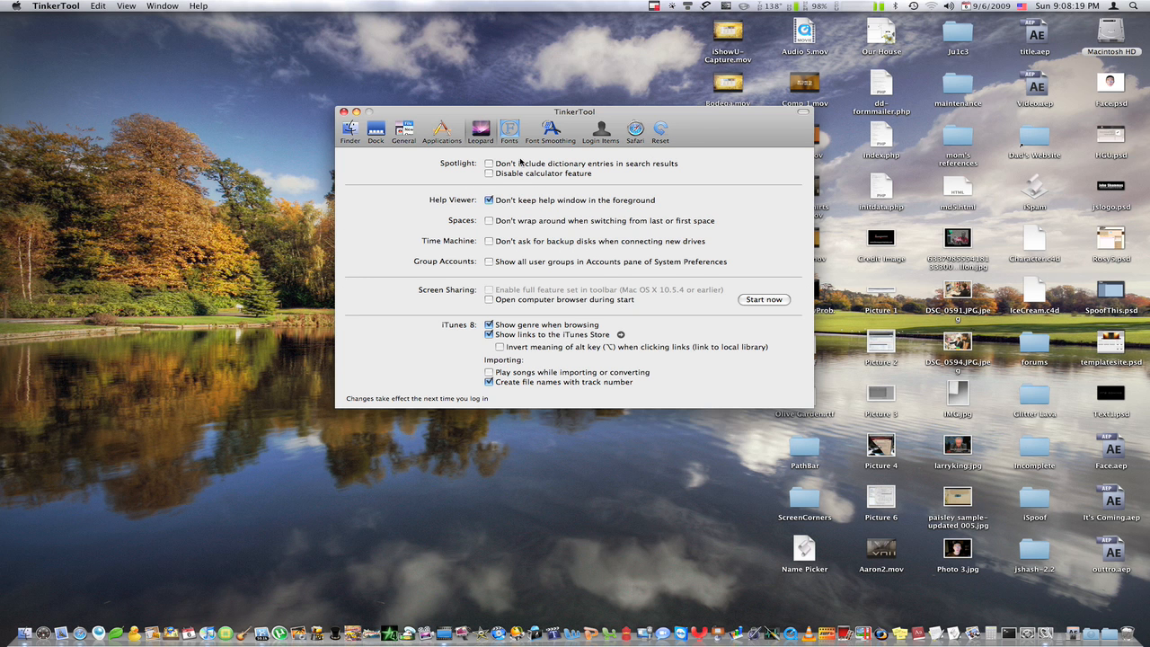
mouse_move(626, 153)
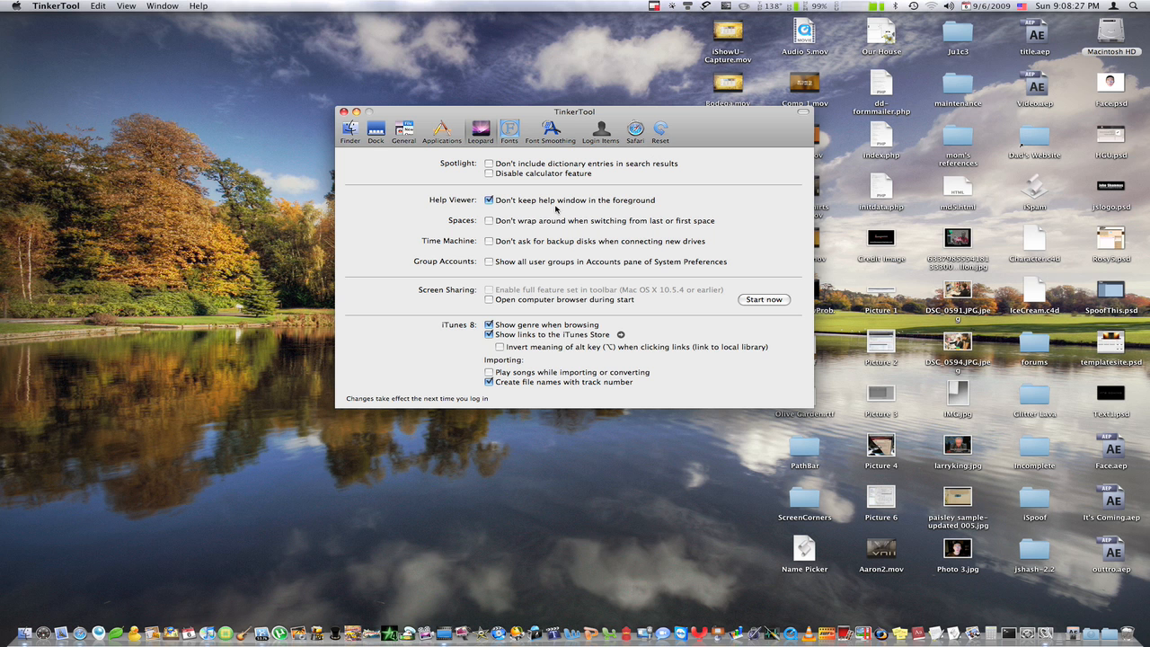
Step: Browse TinkerTool's Help menu, then bring up a new Untitled TextEdit document
left_click(197, 5)
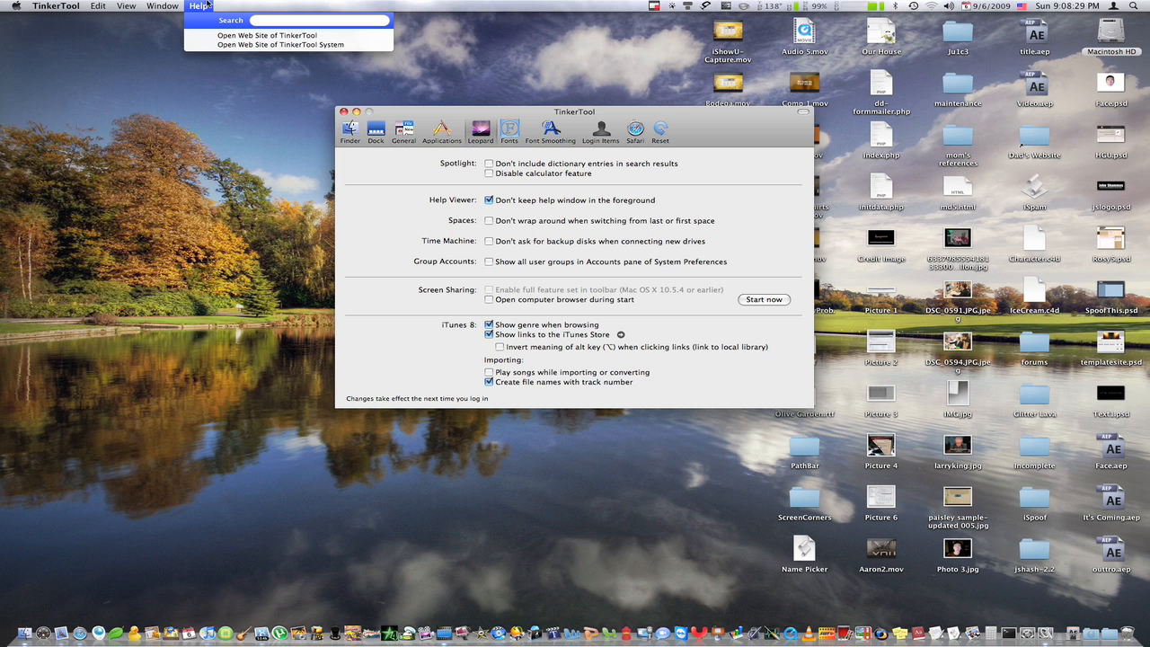
left_click(250, 5)
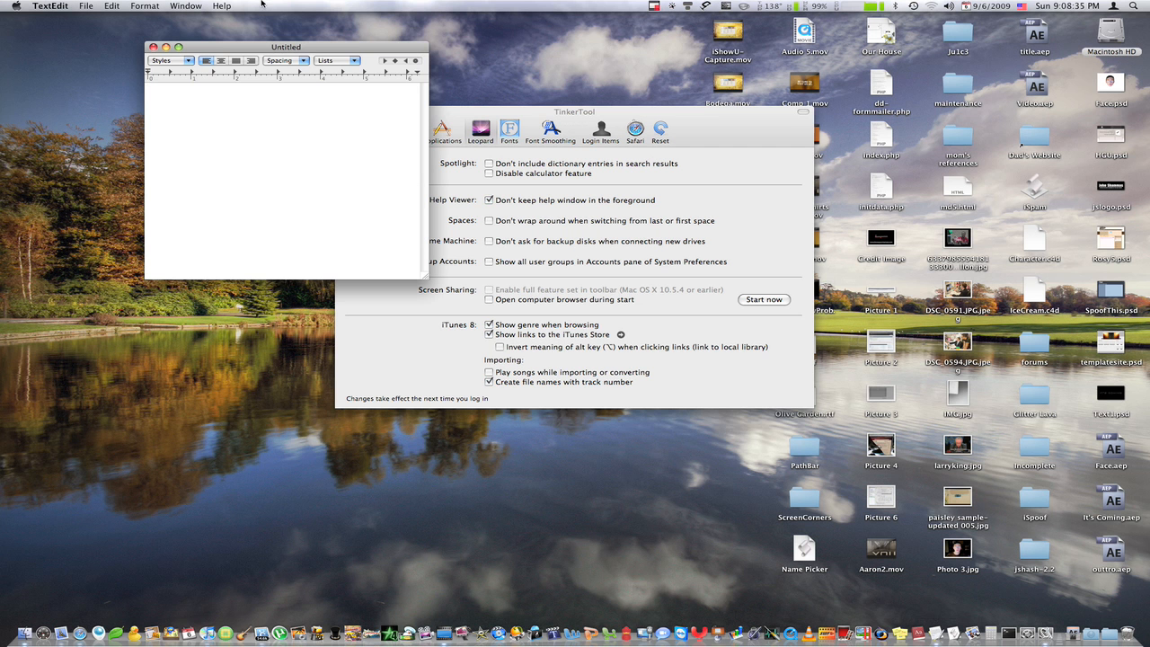
Step: Show TextEdit Help with its topics on editing, formatting and new features
left_click(223, 5)
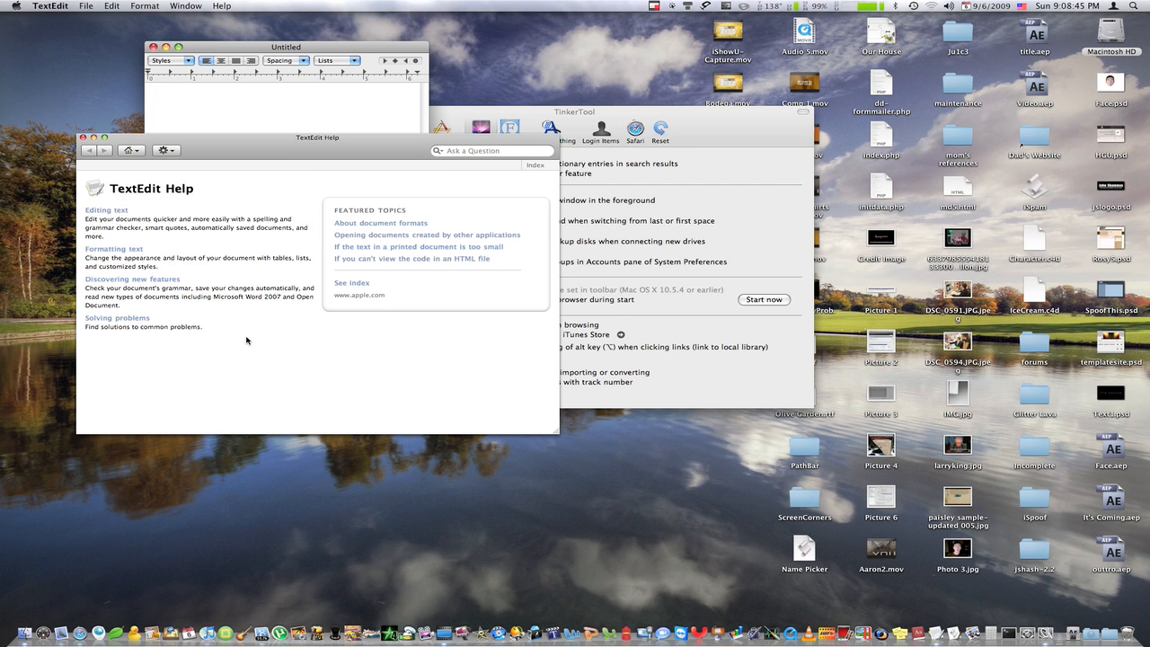
mouse_move(73, 118)
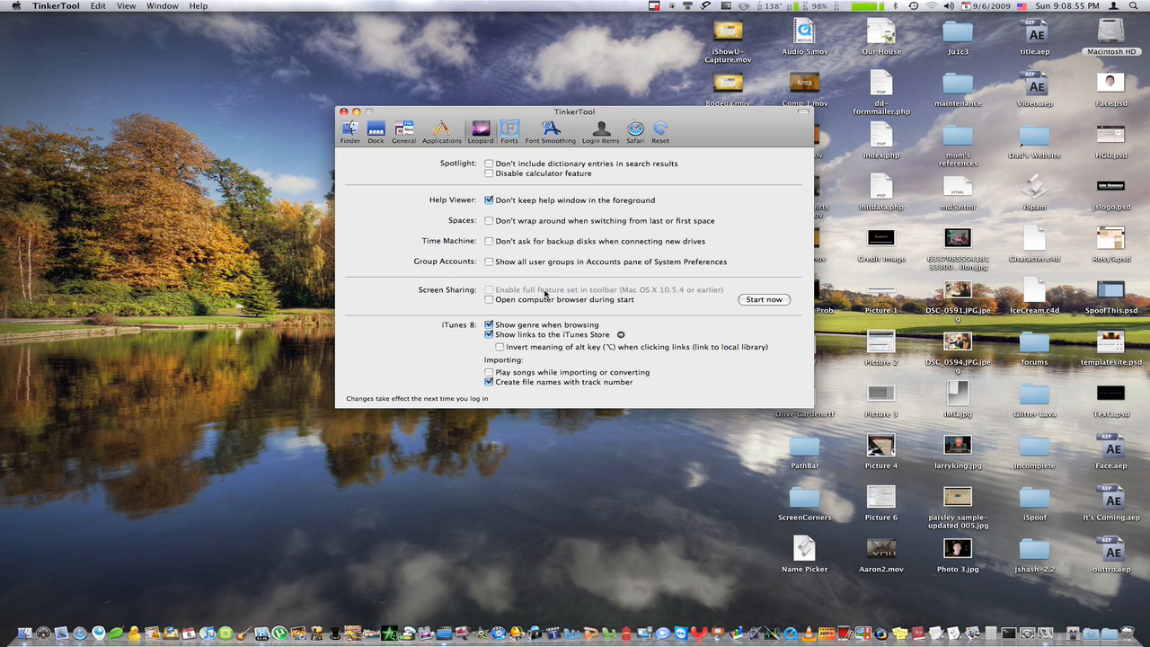
mouse_move(535, 316)
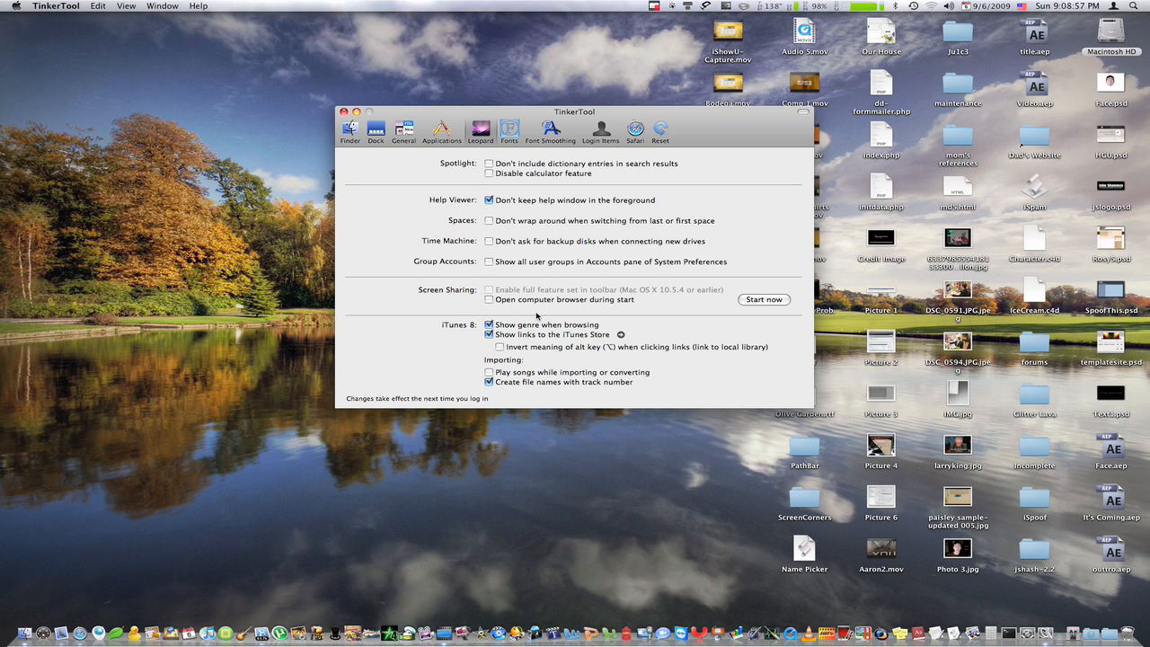
mouse_move(539, 332)
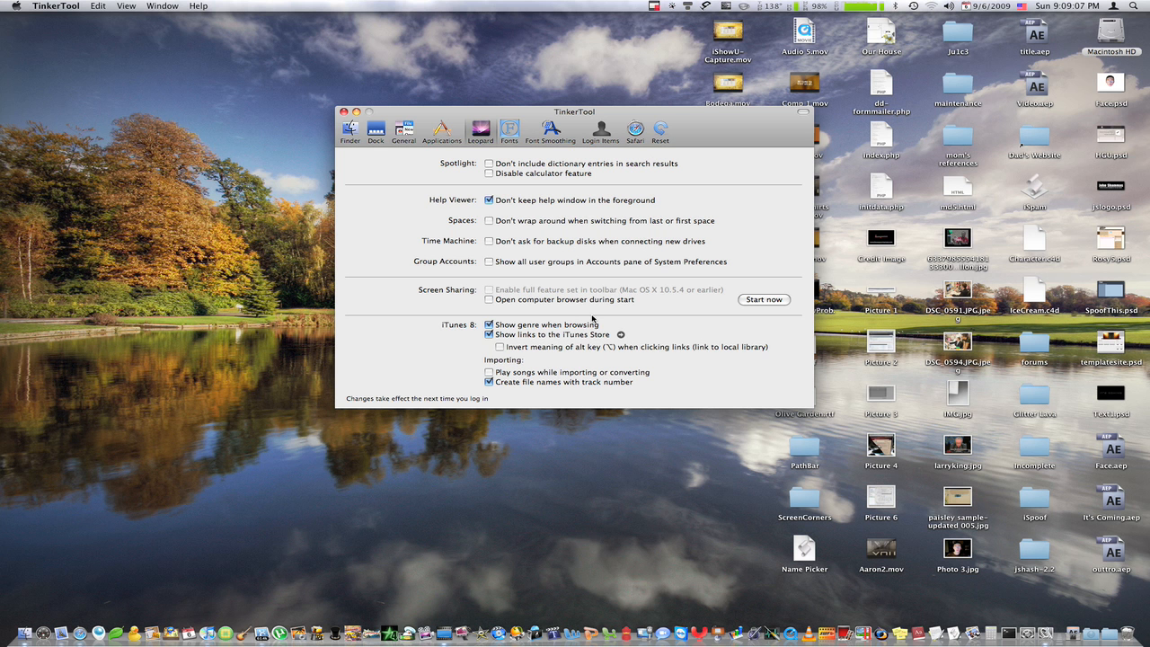
mouse_move(625, 340)
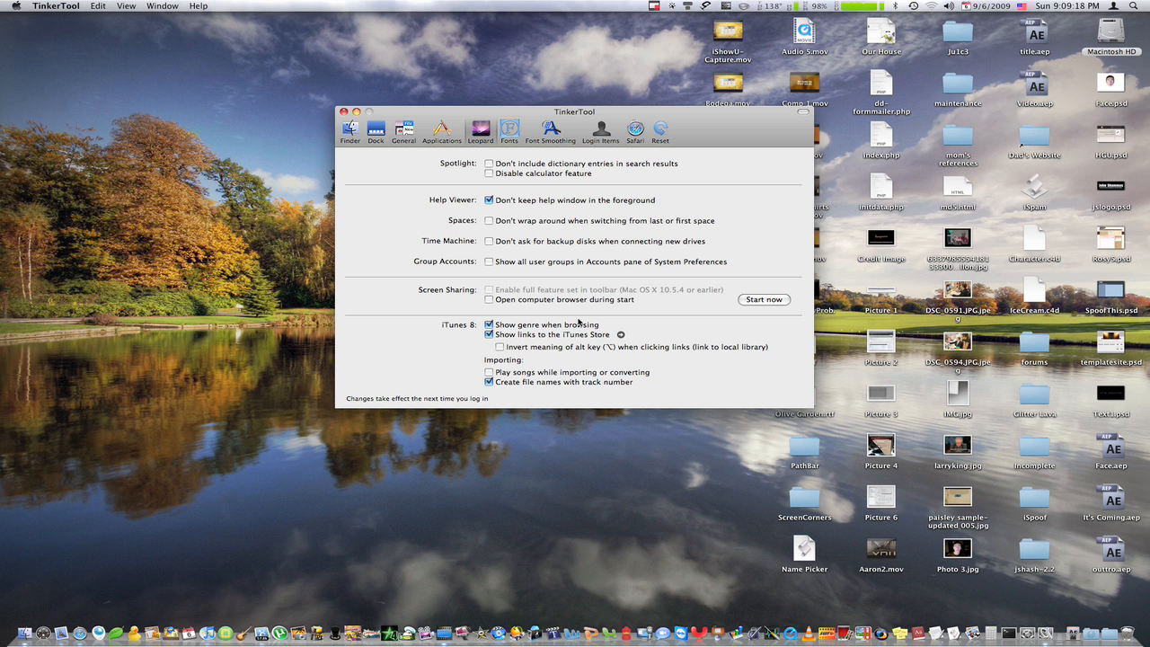
mouse_move(536, 129)
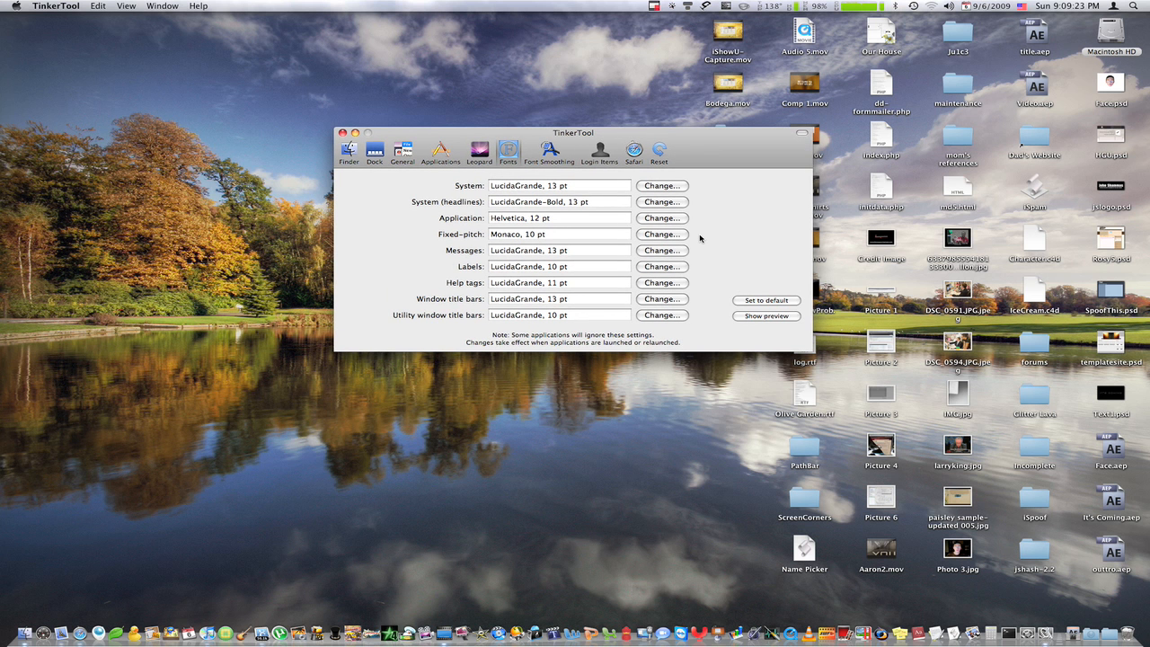
mouse_move(663, 221)
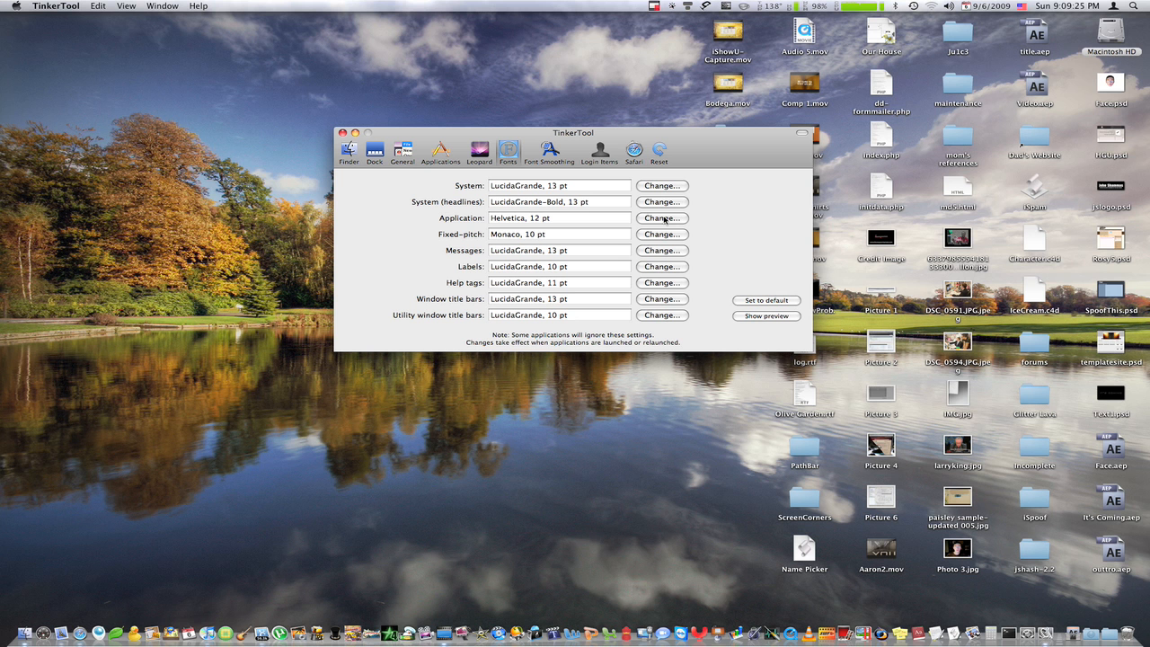
mouse_move(657, 320)
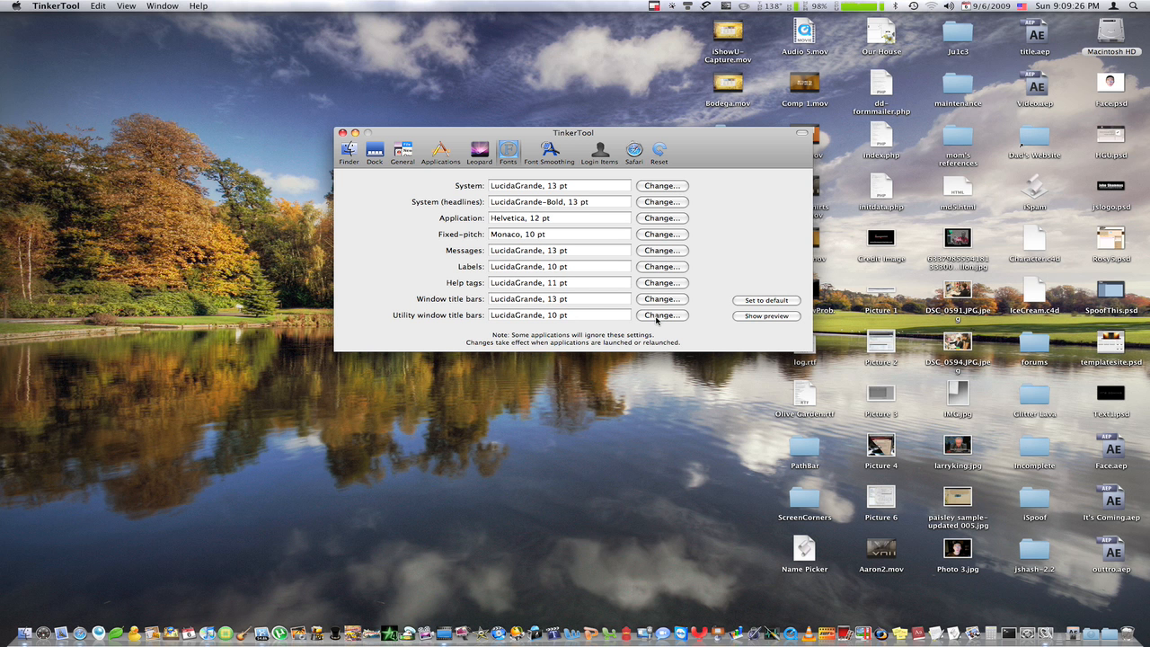
mouse_move(485, 212)
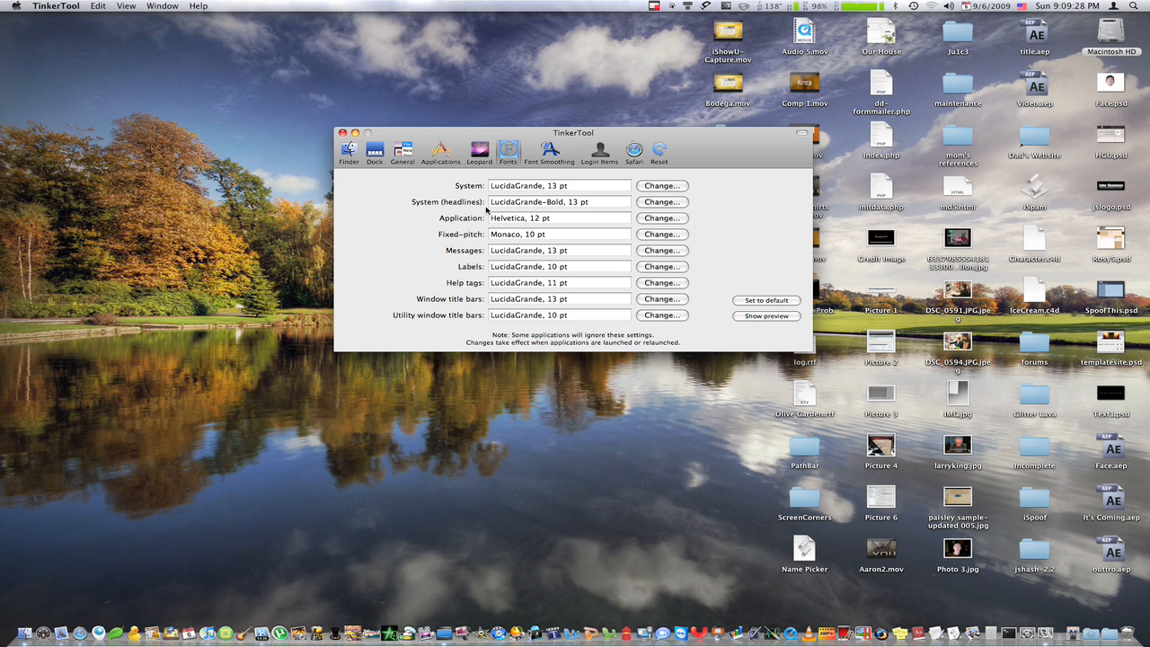
mouse_move(543, 147)
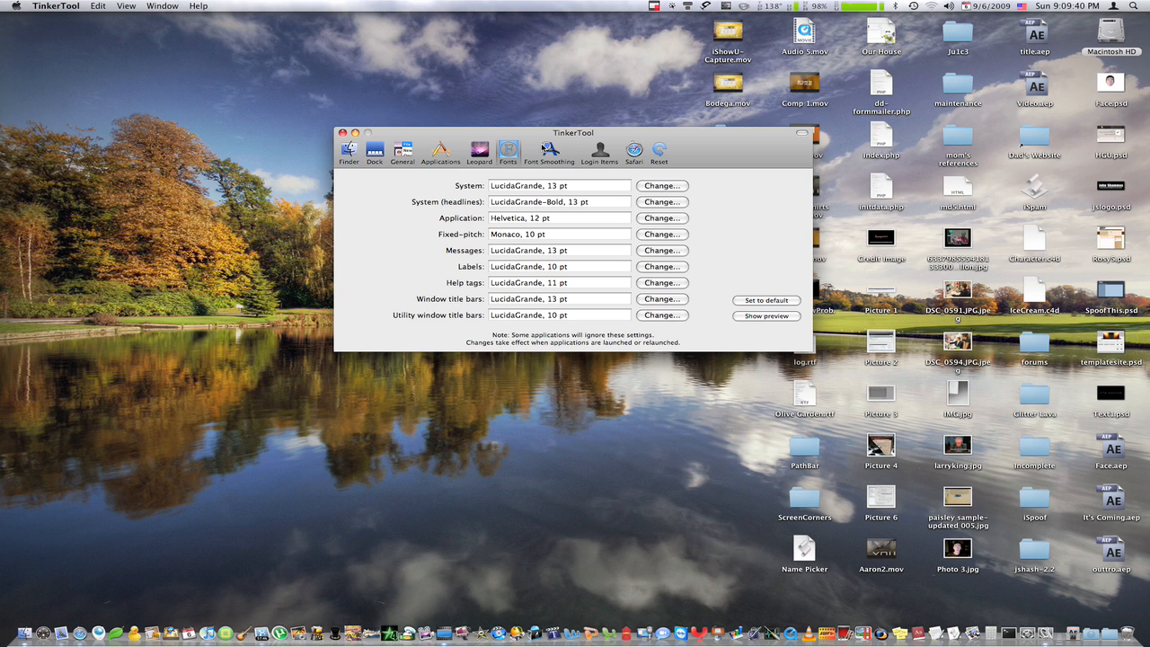
Step: Switch to the Font Smoothing pane showing the smoothing size limit
left_click(549, 151)
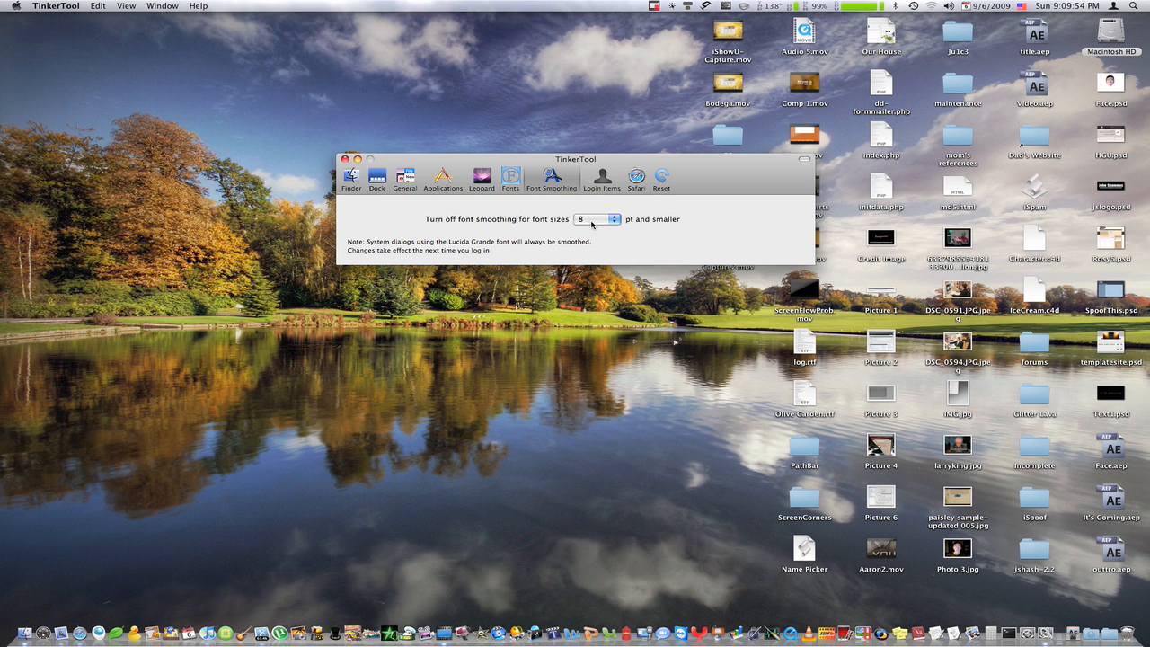
mouse_move(591, 180)
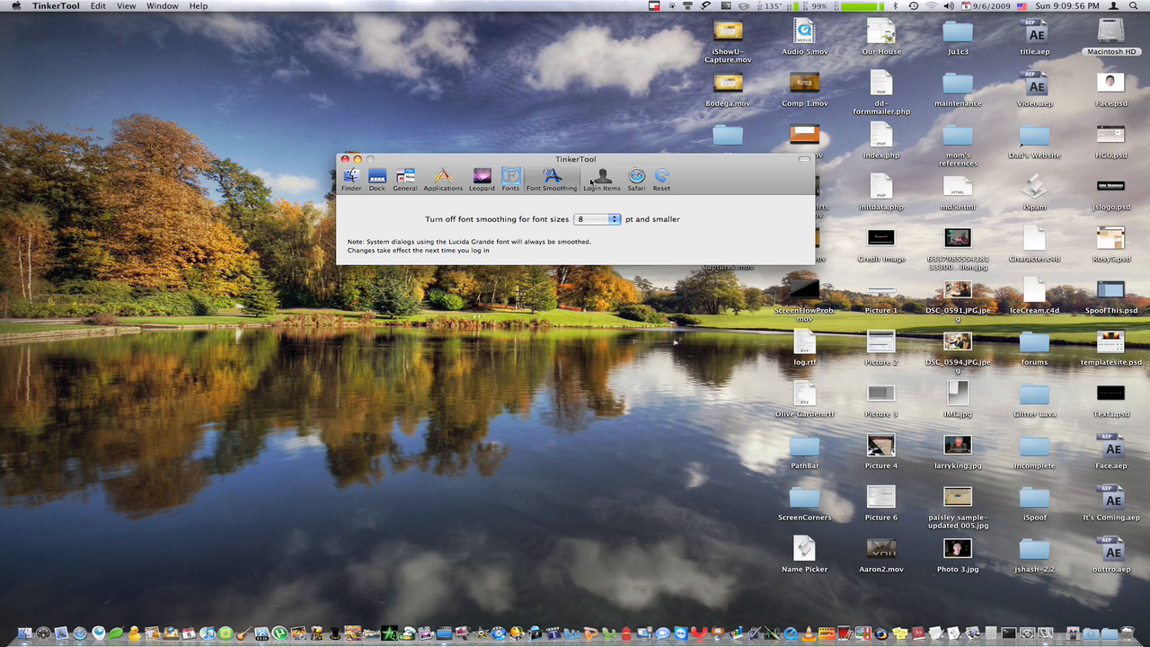
Step: Switch to the Login Items pane listing applications opened at login
left_click(600, 178)
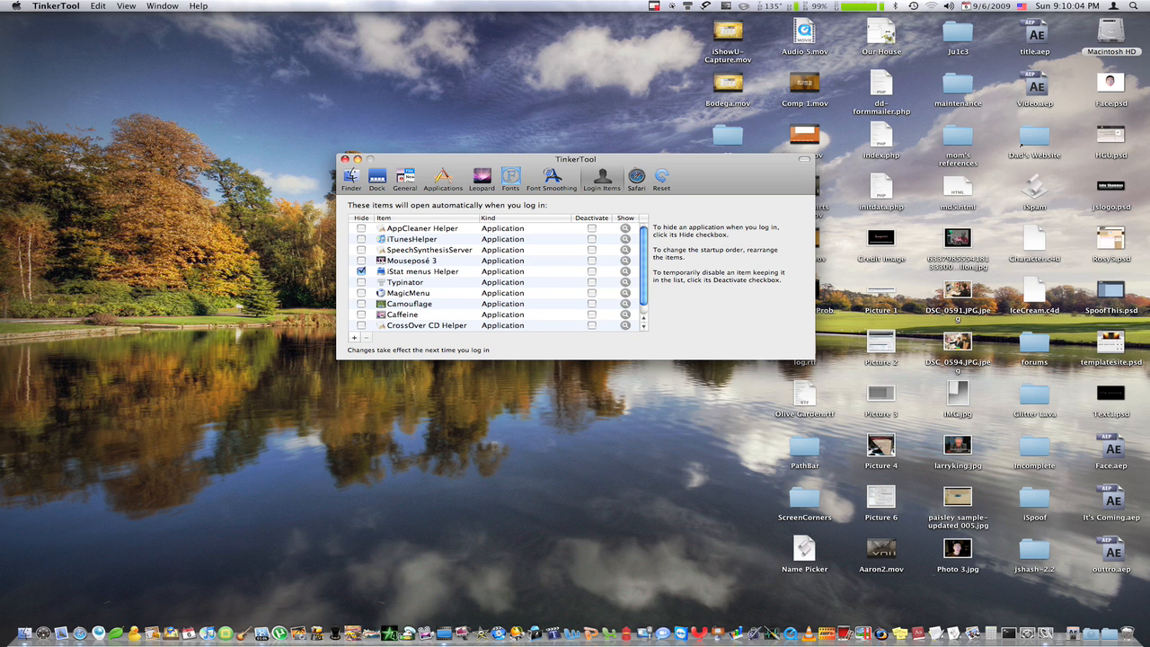
Step: Switch to the Safari pane with feature and history storage settings
left_click(636, 171)
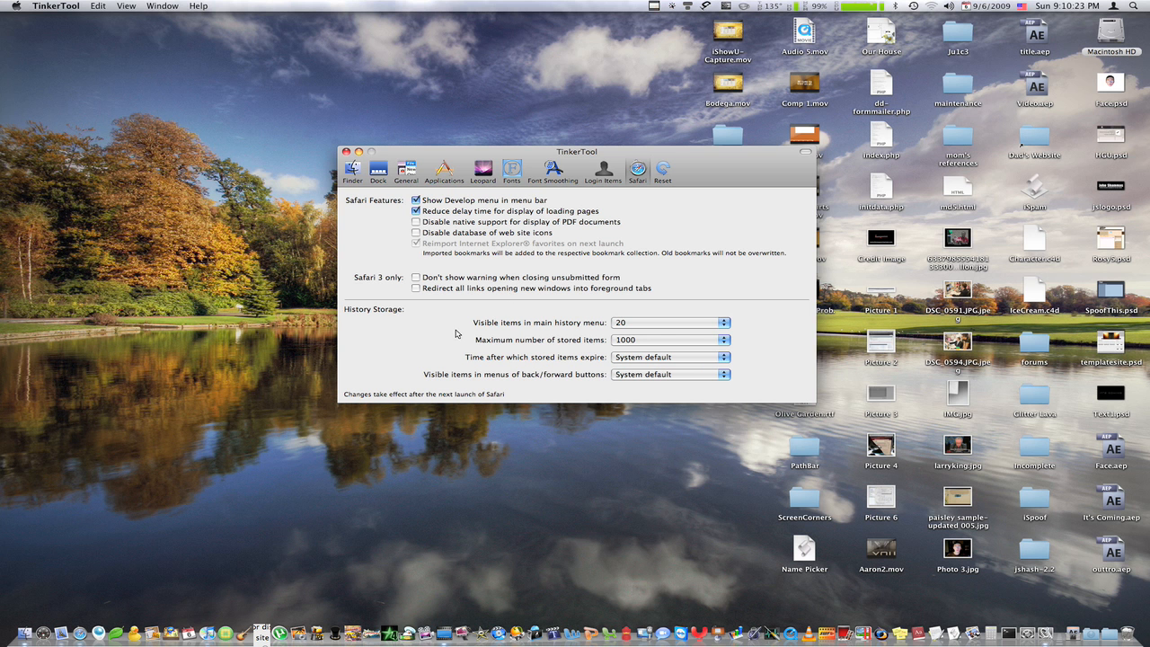
left_click(668, 338)
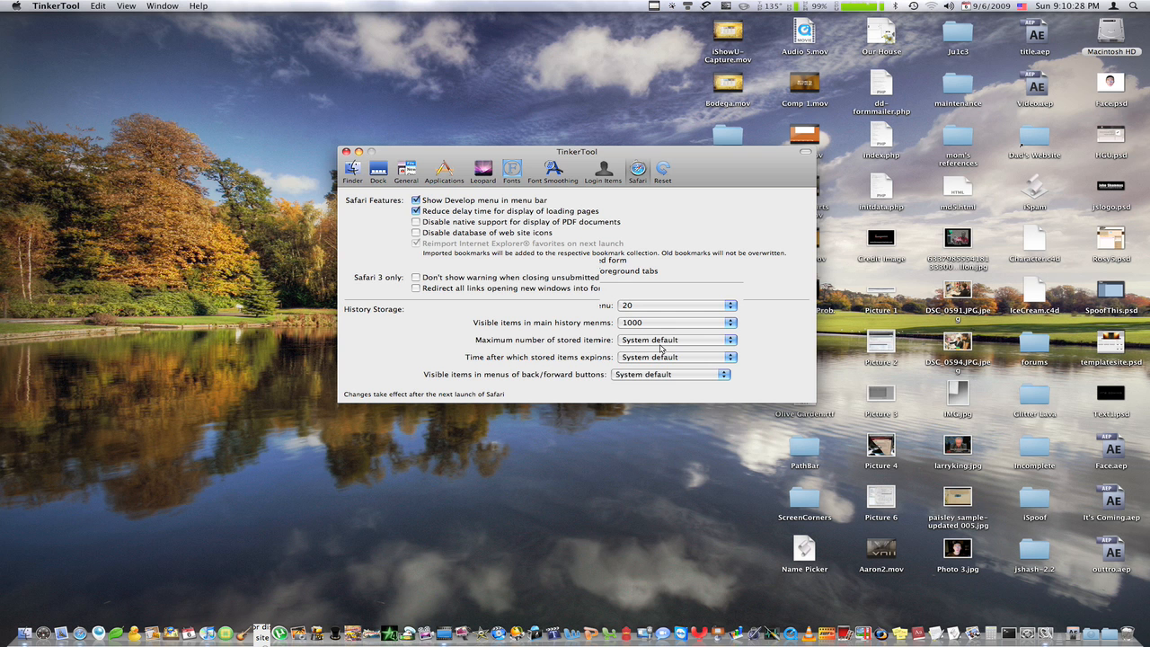
left_click(669, 374)
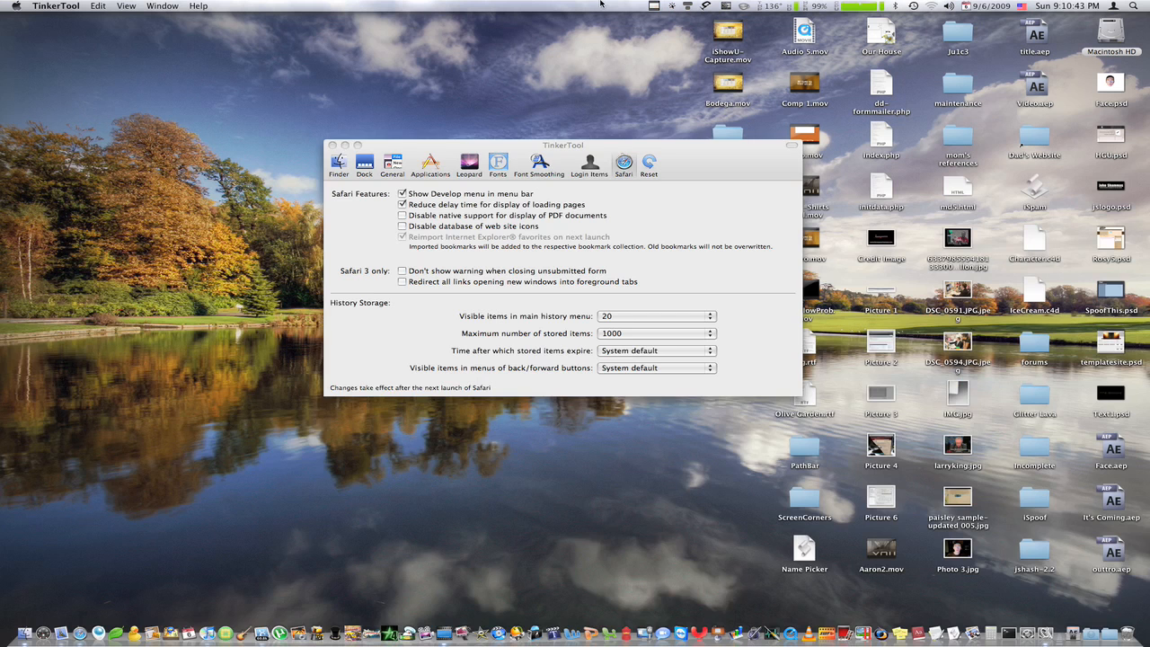
left_click(649, 161)
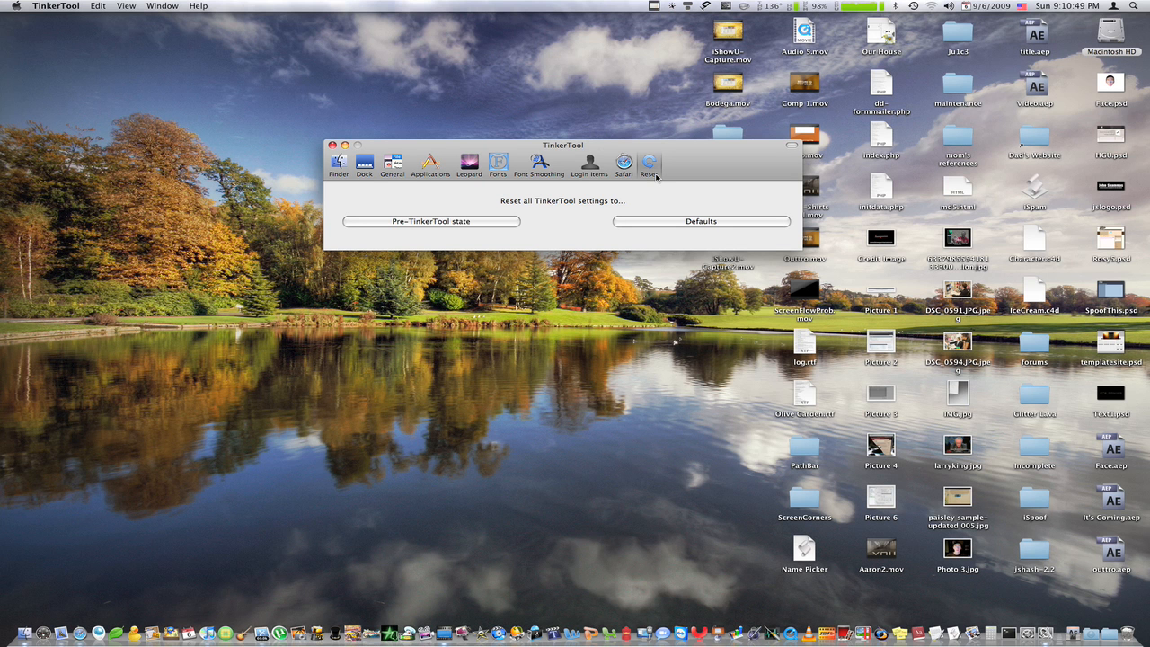
mouse_move(571, 214)
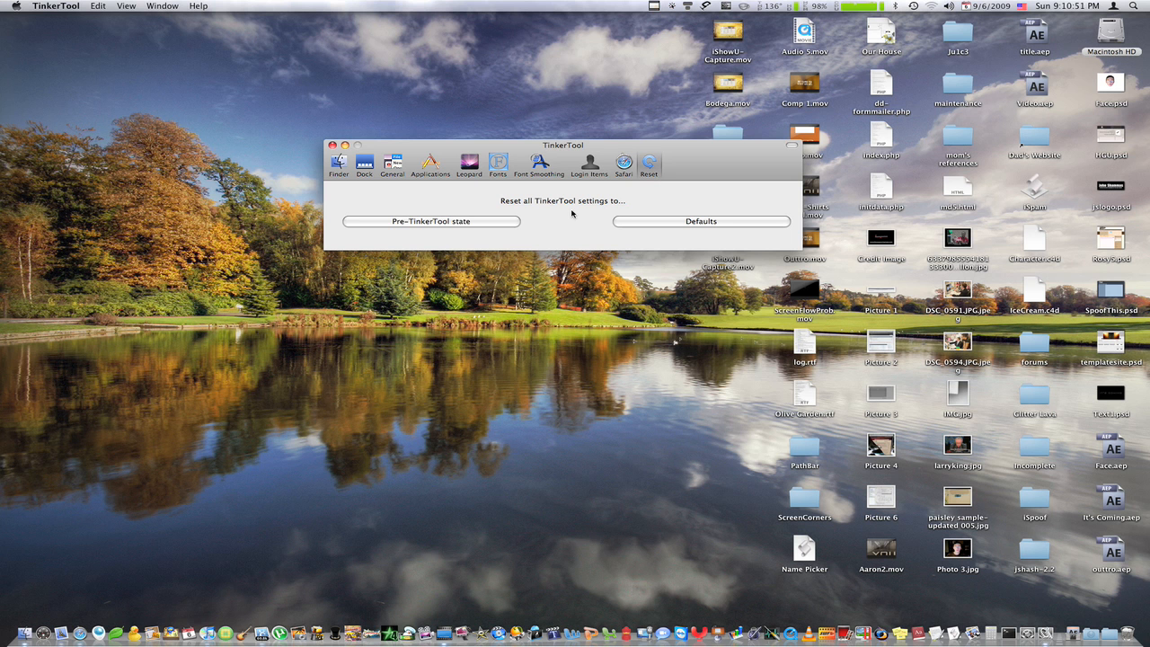